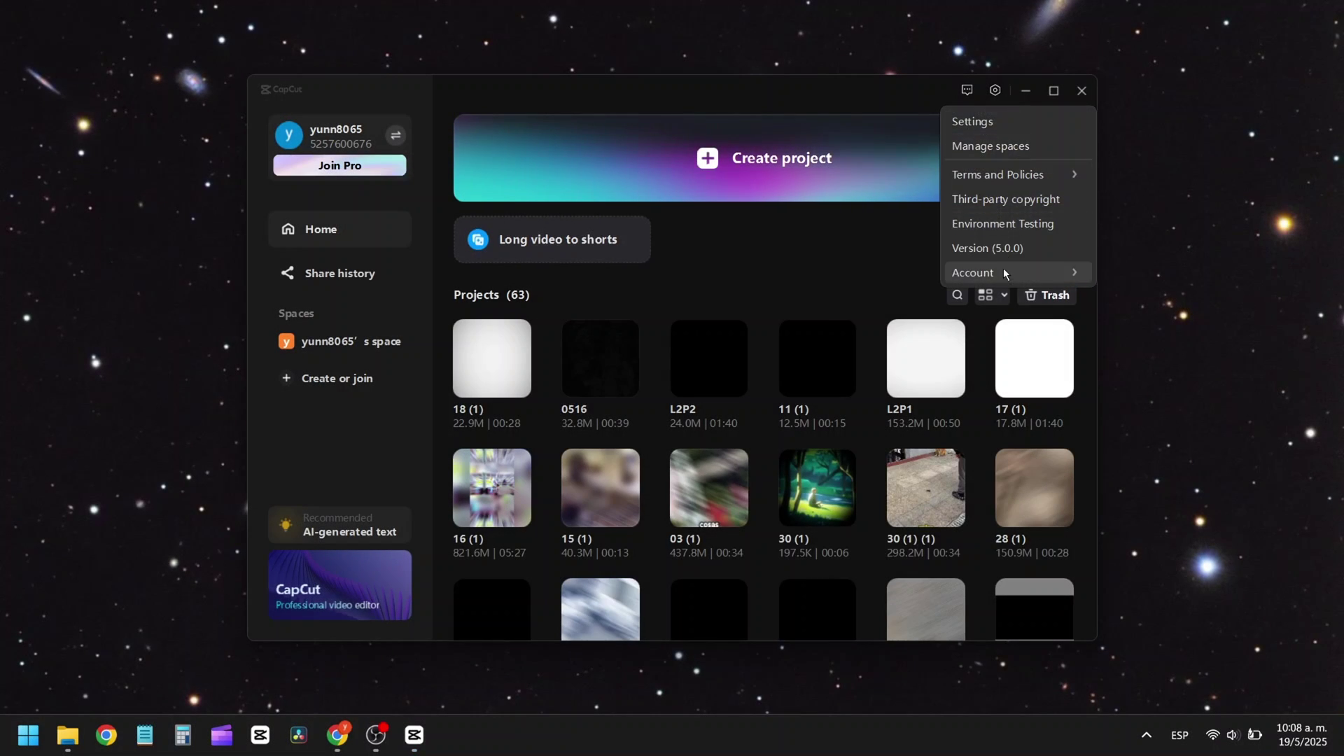
- Check the installed CapCut version (5.0.0) in the version dialog, then dismiss it
{"action": "left_click", "coordinate": [987, 248]}
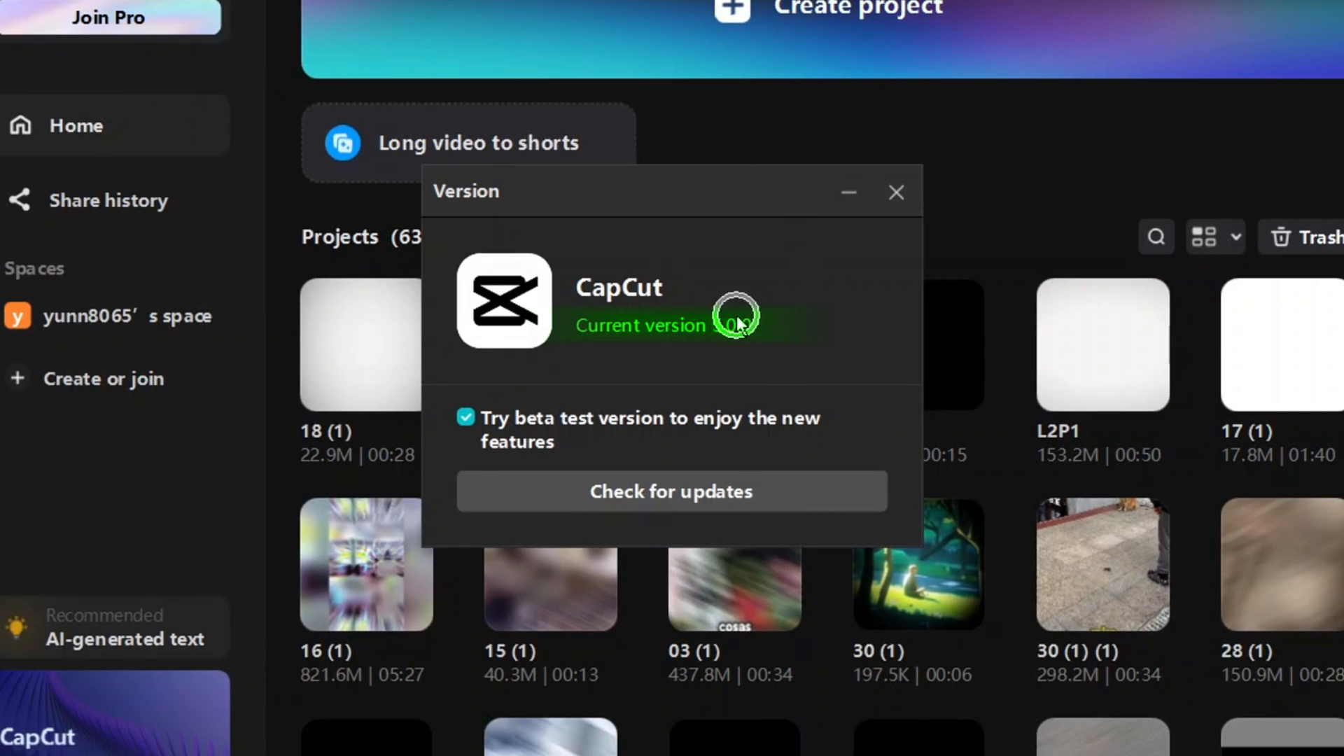
{"action": "left_click", "coordinate": [897, 192]}
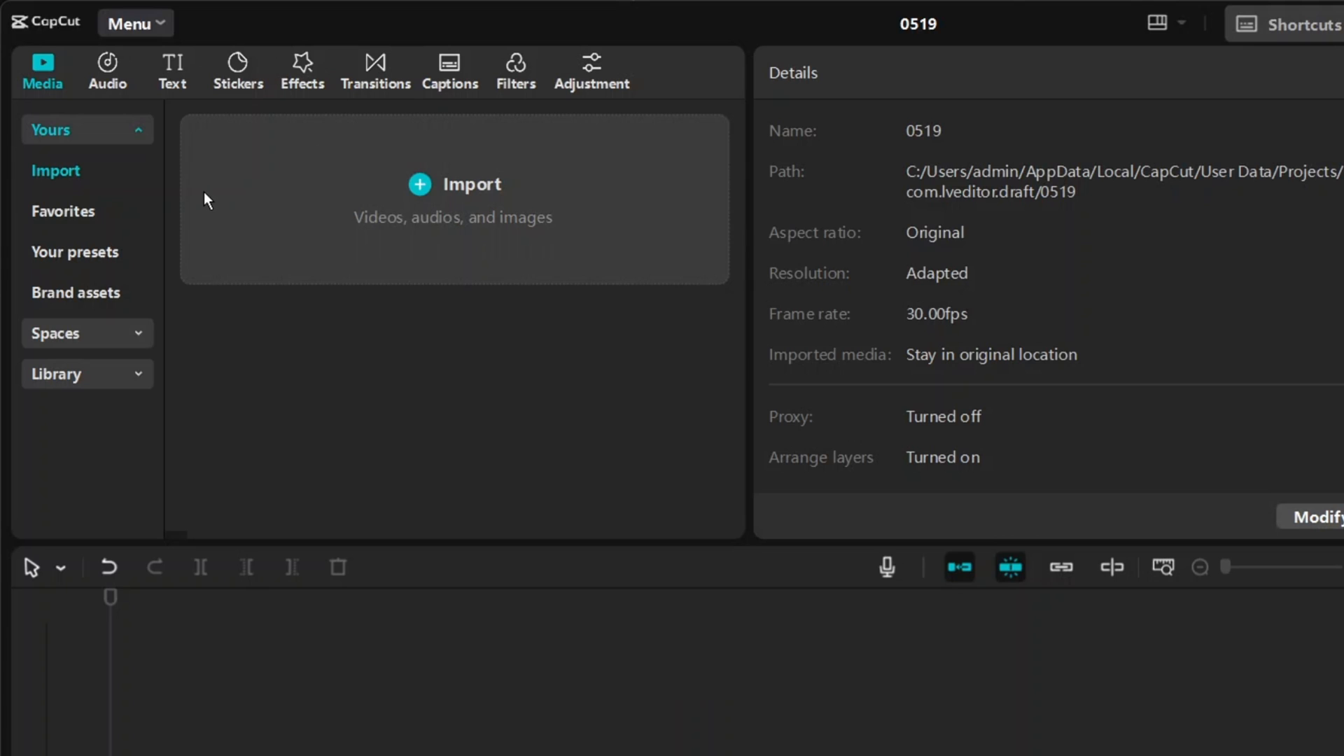
- Add the Text presets6 text, set the canvas to 9:16, and import the MP3 audio
{"action": "left_click", "coordinate": [172, 70]}
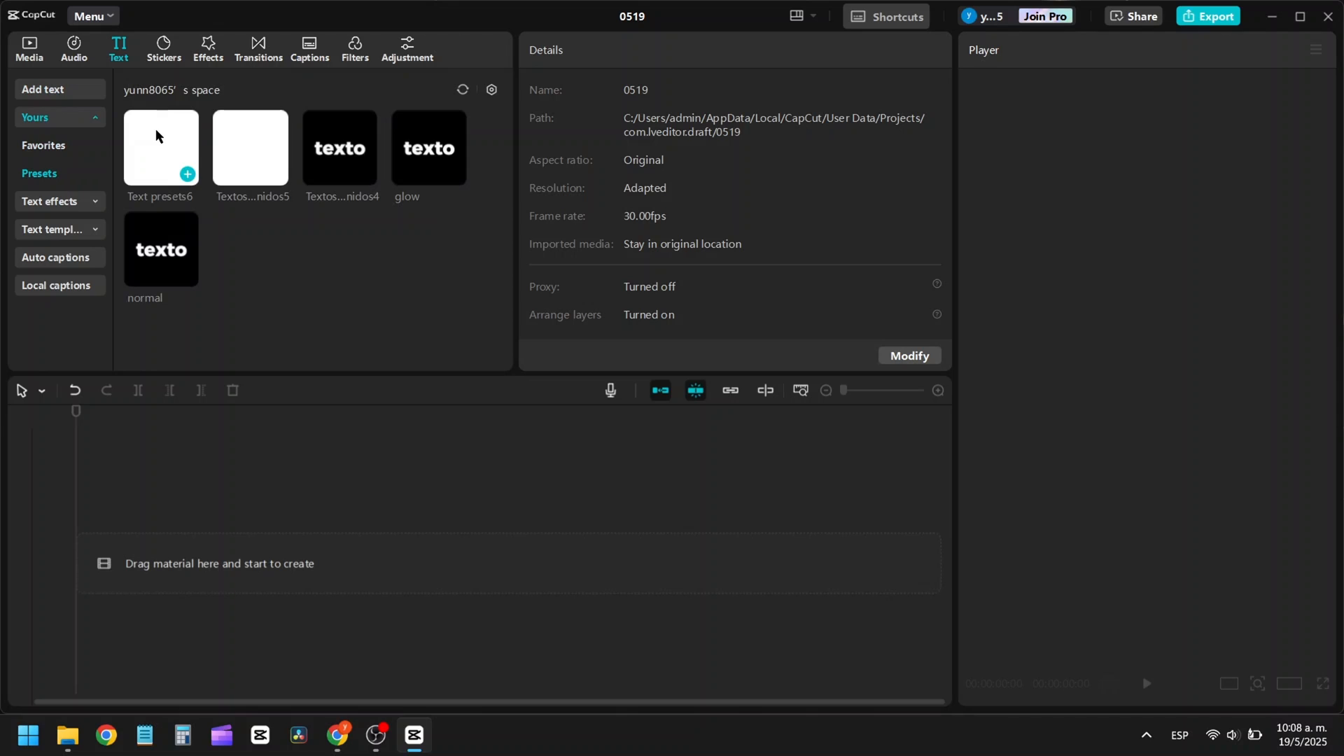
{"action": "left_click", "coordinate": [160, 147]}
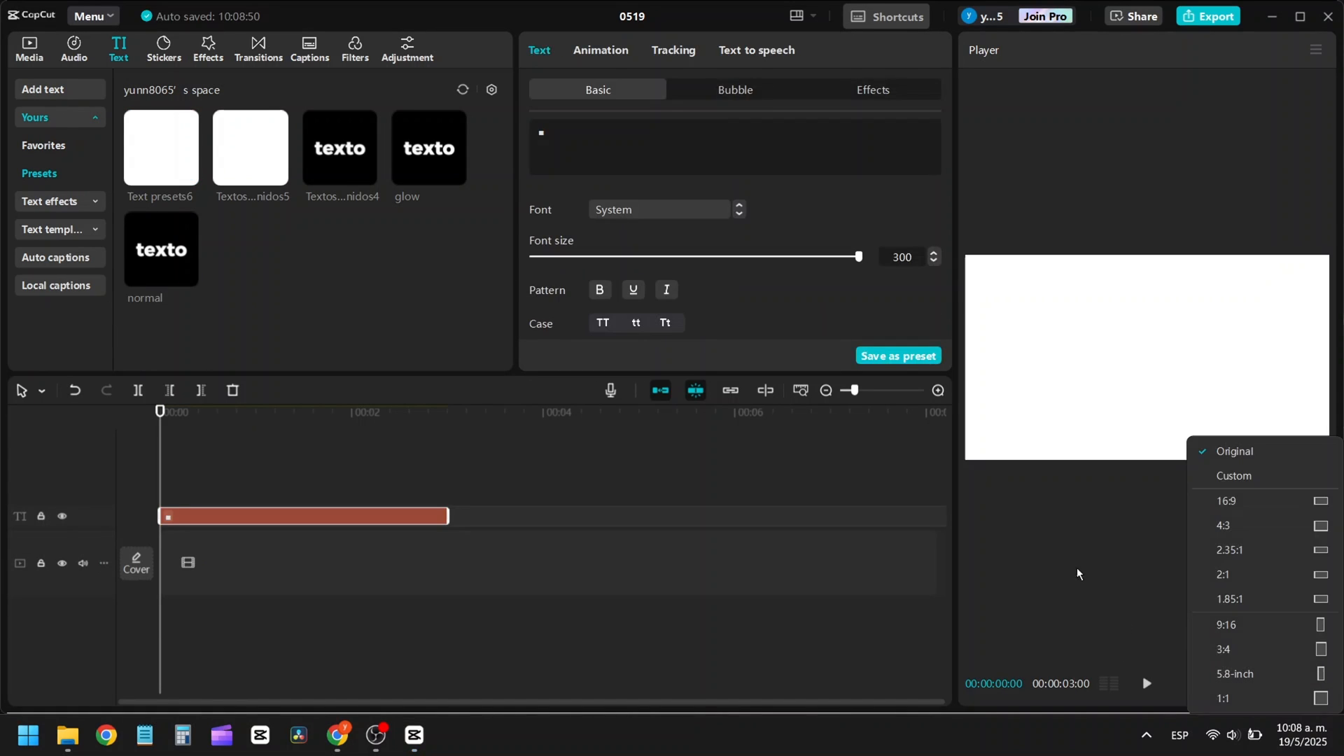
{"action": "left_click", "coordinate": [1232, 624]}
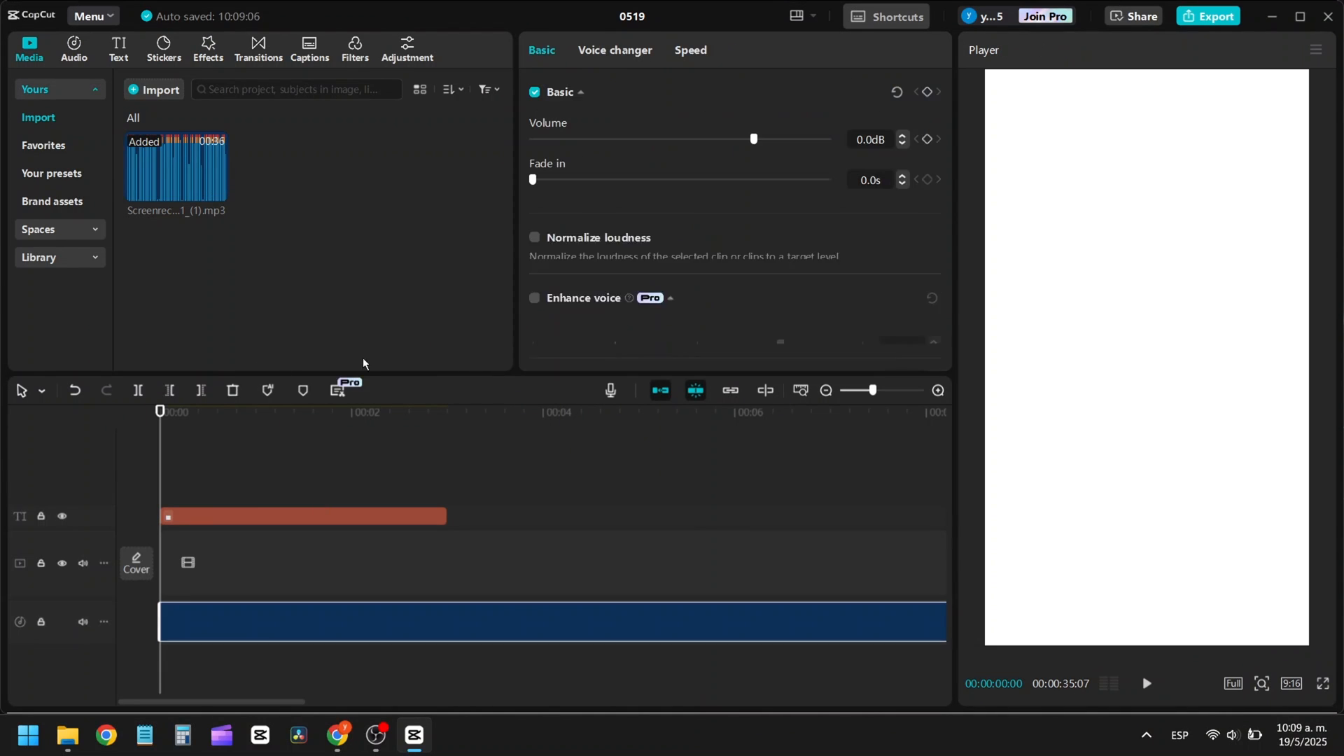
{"action": "left_click", "coordinate": [901, 142]}
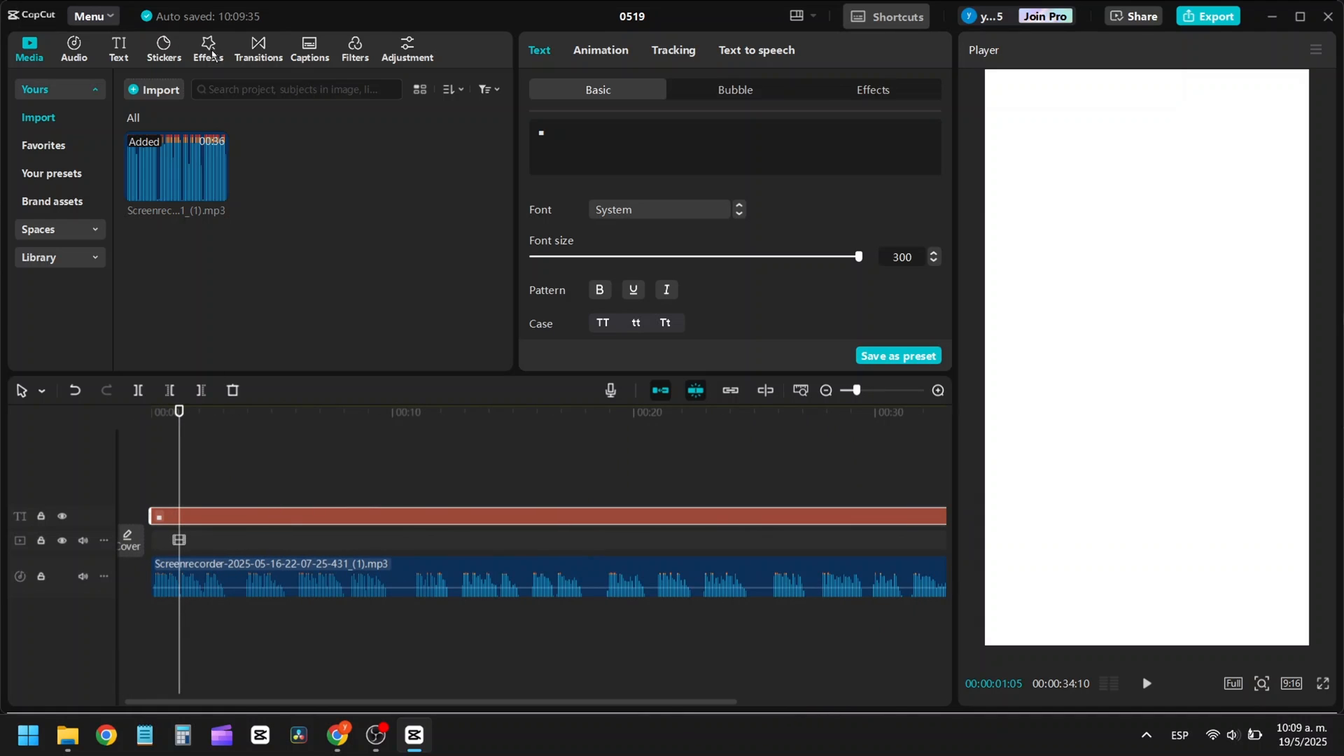
- Add the Vignette video effect and stretch it and the text clip to the audio length
{"action": "left_click", "coordinate": [207, 49]}
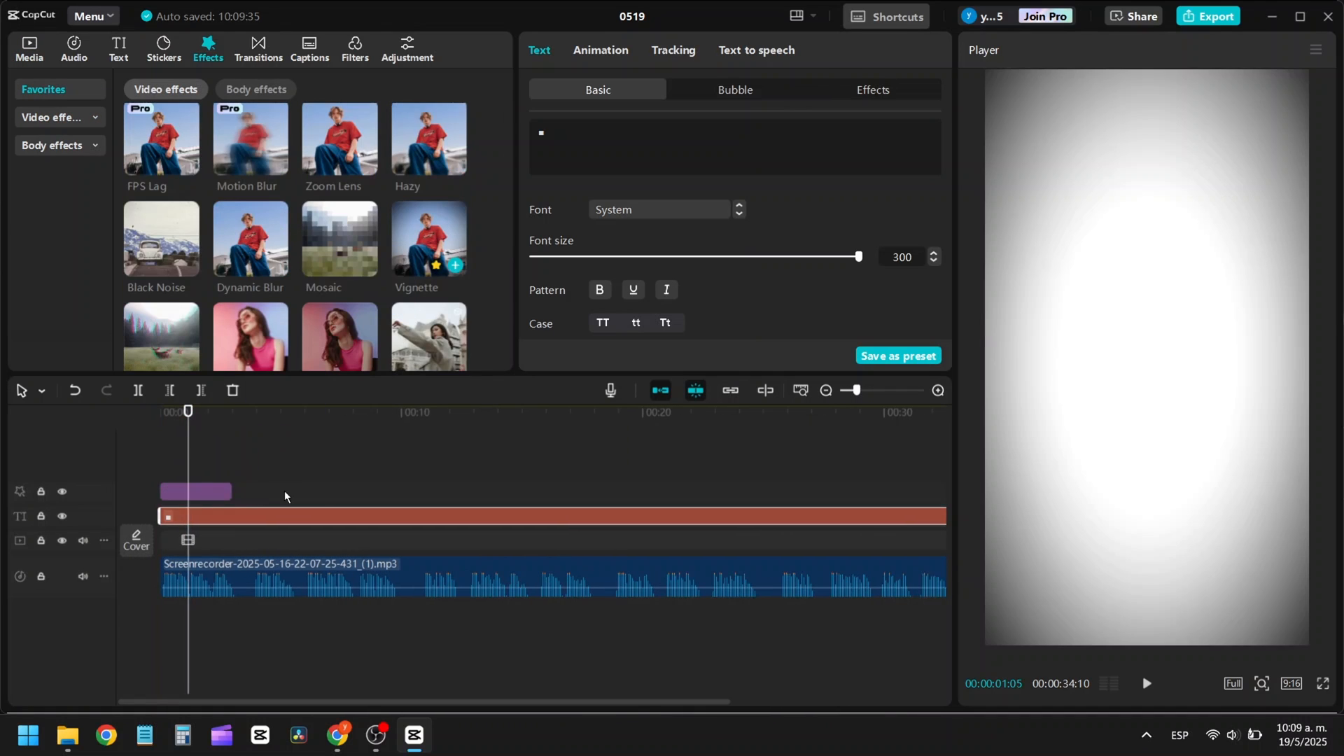
{"action": "left_click", "coordinate": [456, 264]}
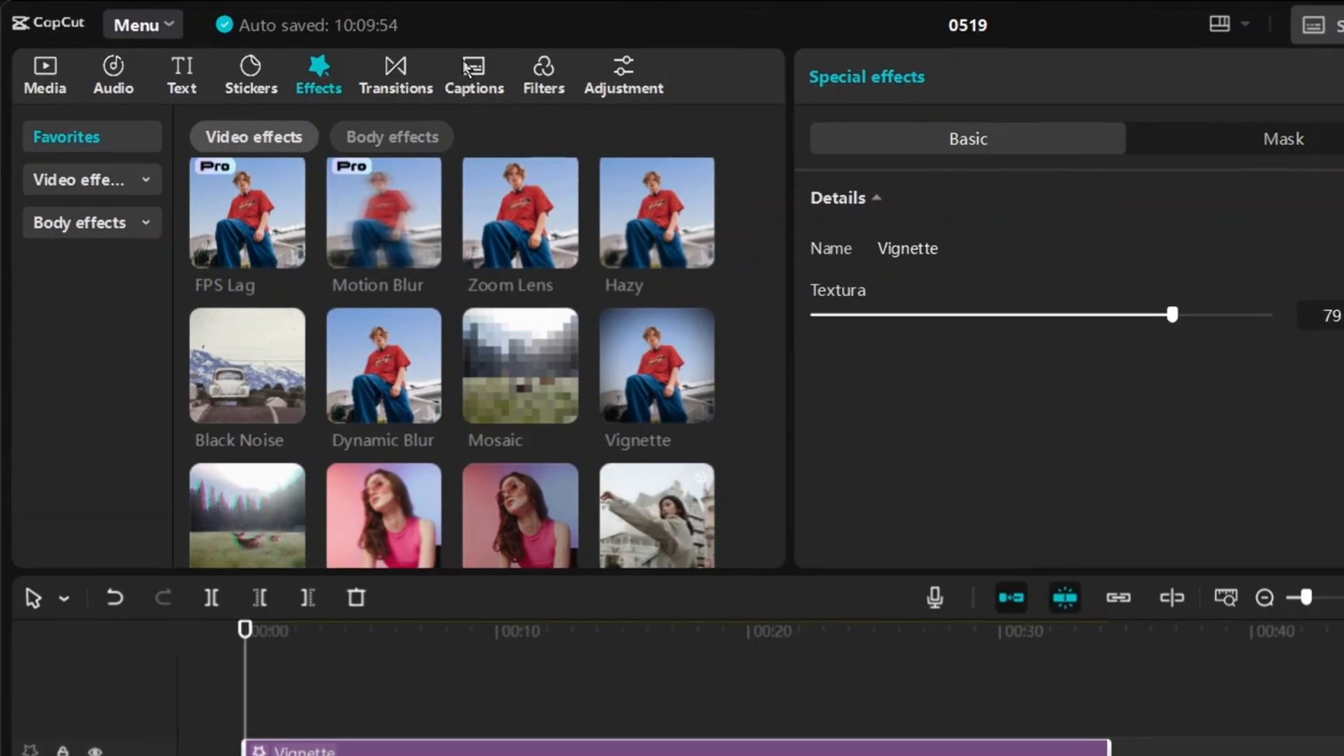
{"action": "left_click", "coordinate": [493, 77]}
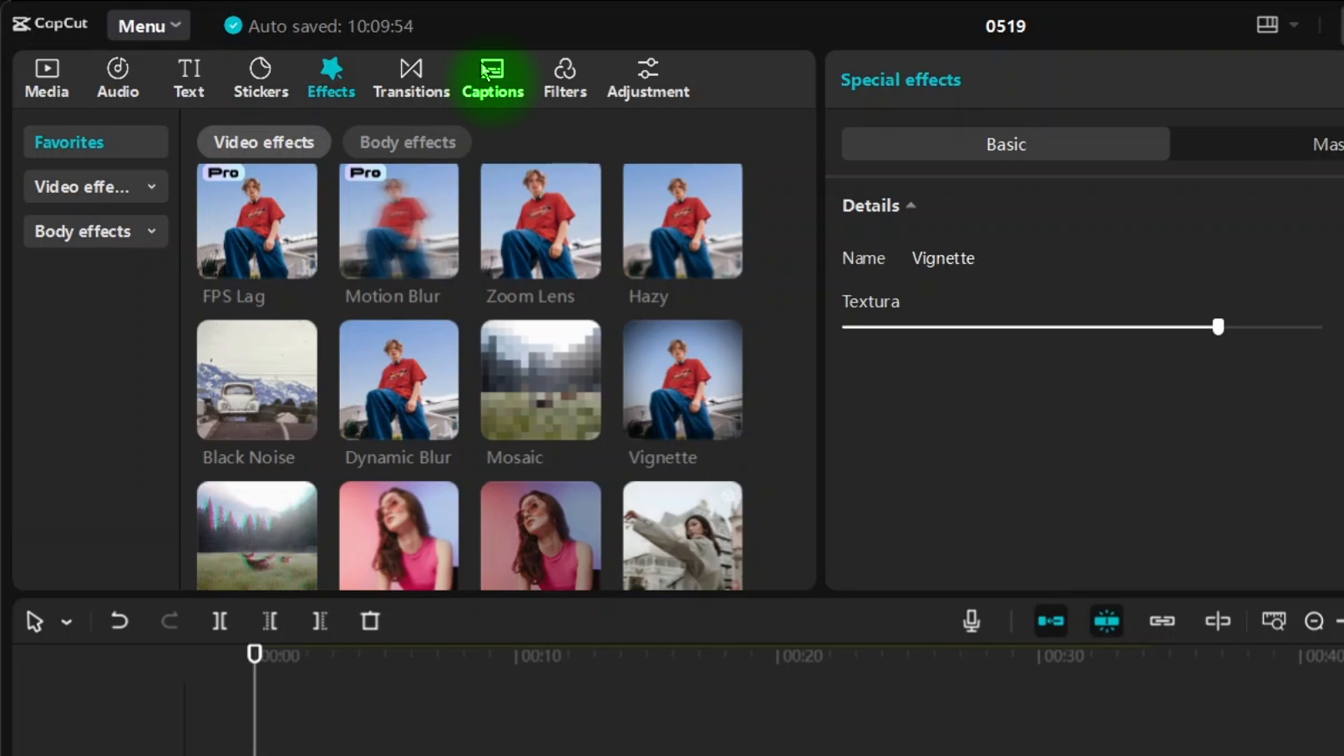
- Auto-generate captions from the audio with Spanish (Latam) as the spoken language
{"action": "left_click", "coordinate": [493, 77]}
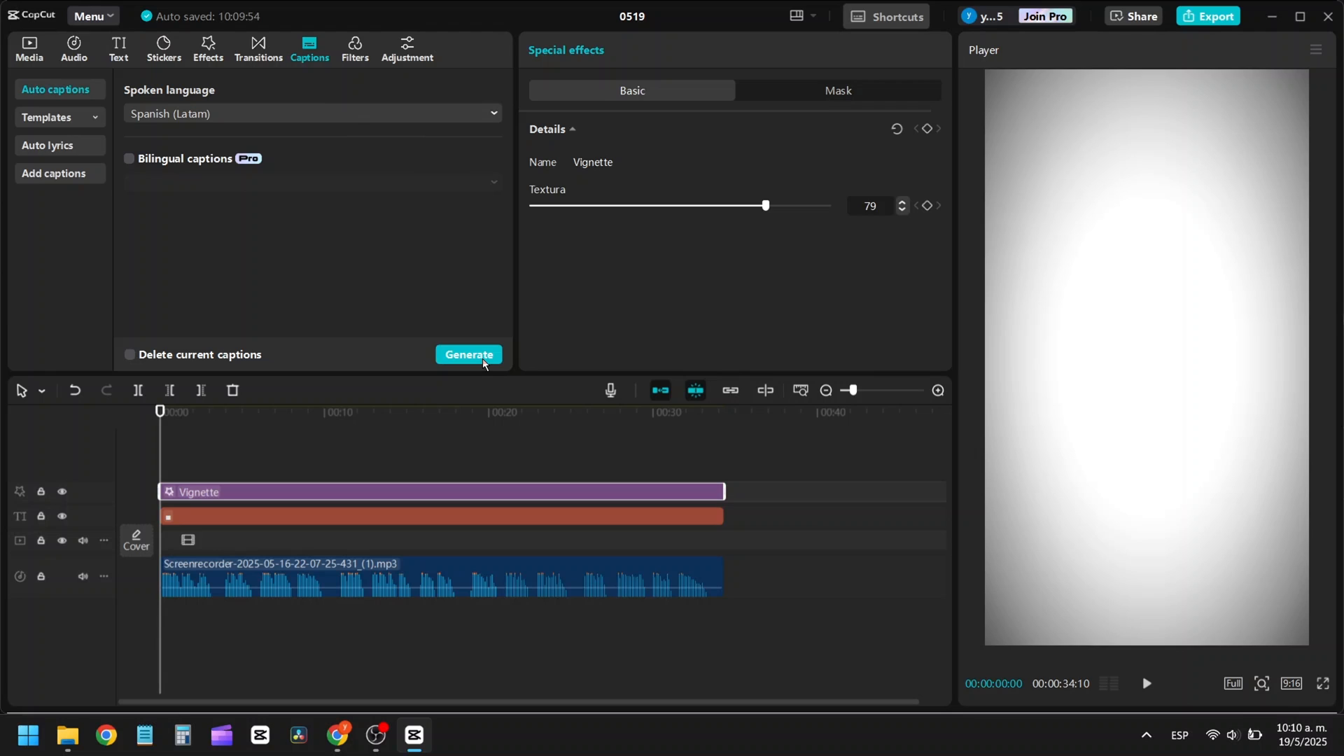
{"action": "left_click", "coordinate": [469, 354]}
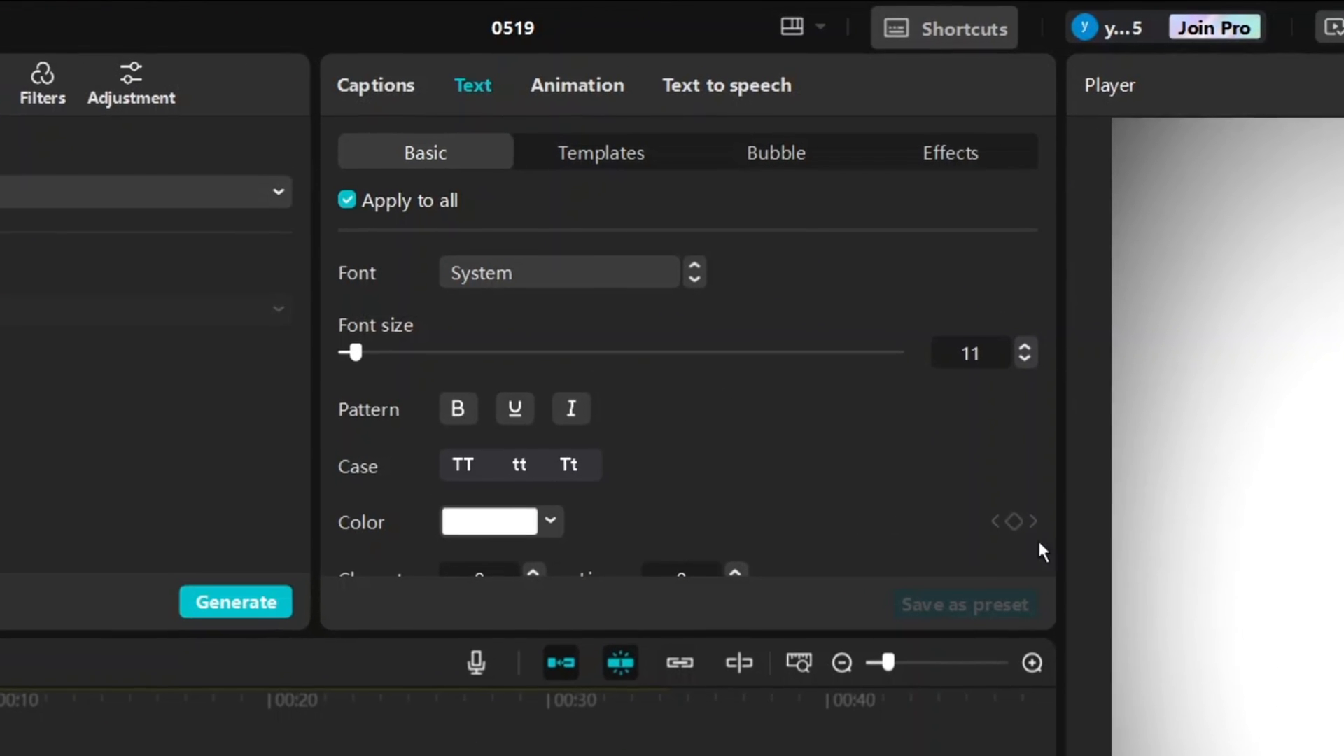
- Apply a caption animation preset from Animation > Captions to the generated captions
{"action": "left_click", "coordinate": [577, 84]}
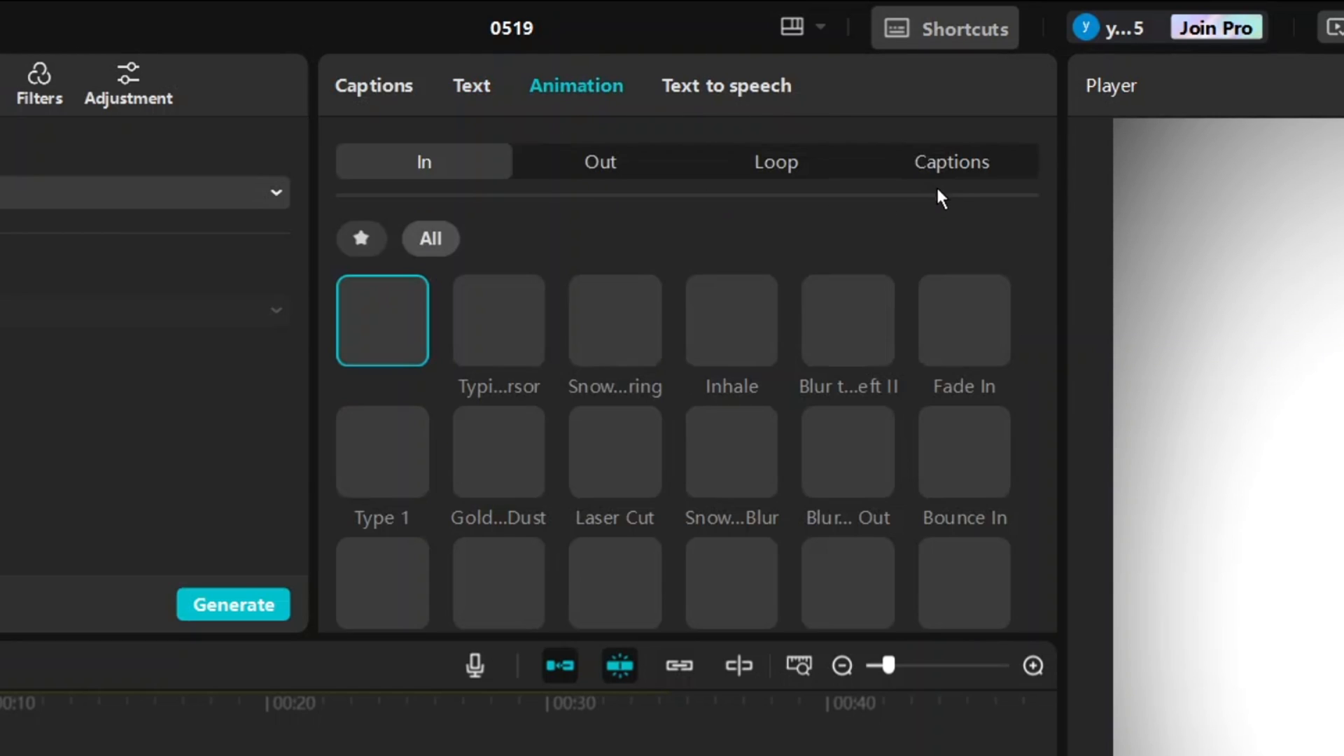
{"action": "left_click", "coordinate": [950, 161]}
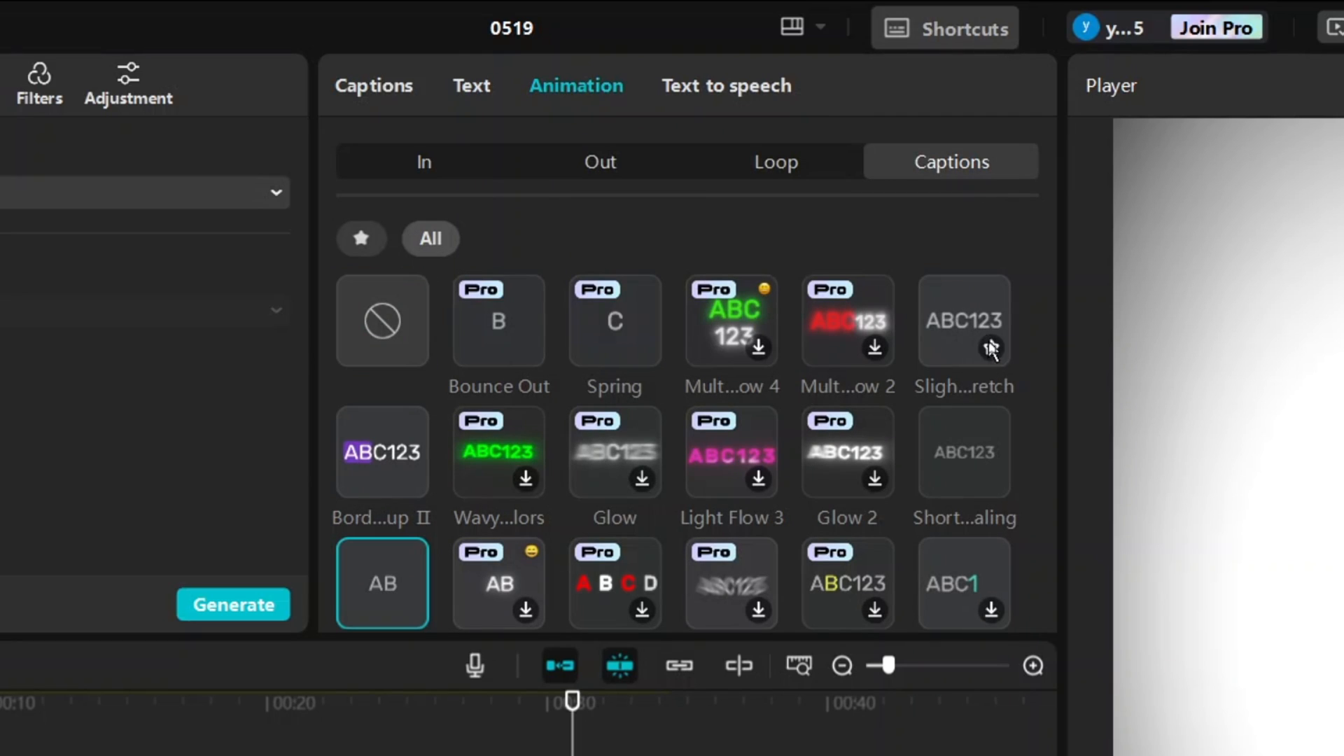
{"action": "left_click", "coordinate": [964, 320]}
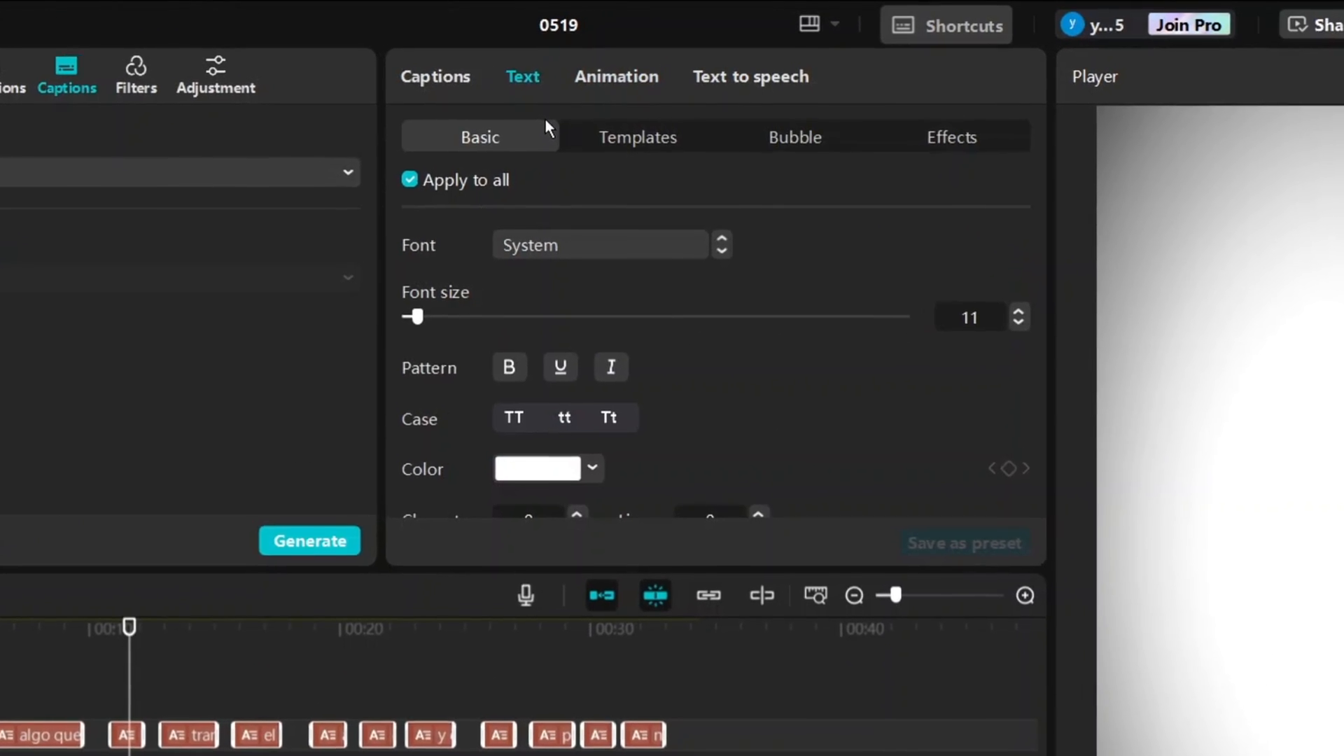
- Set all captions to Montserrat size 22 with a black stroke of thickness 40
{"action": "left_click", "coordinate": [600, 245]}
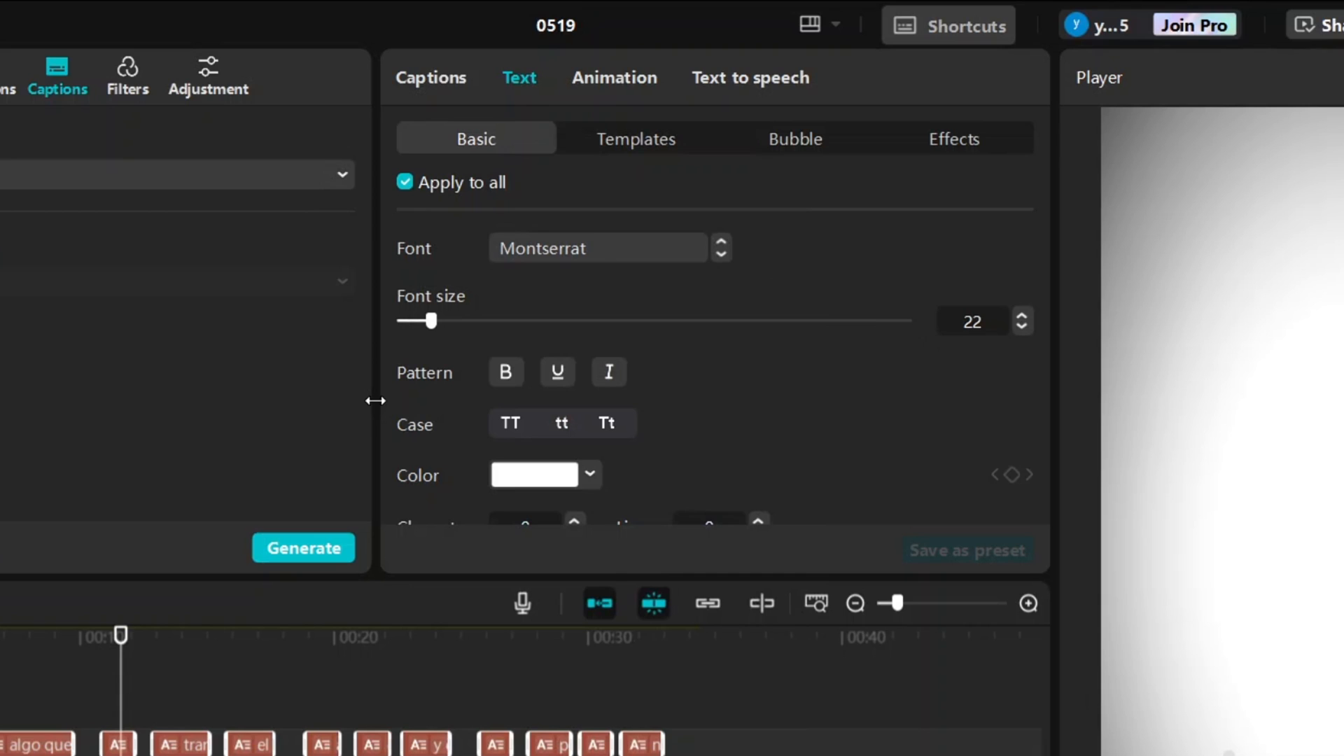
{"action": "scroll", "scroll_direction": "down", "scroll_amount": 3}
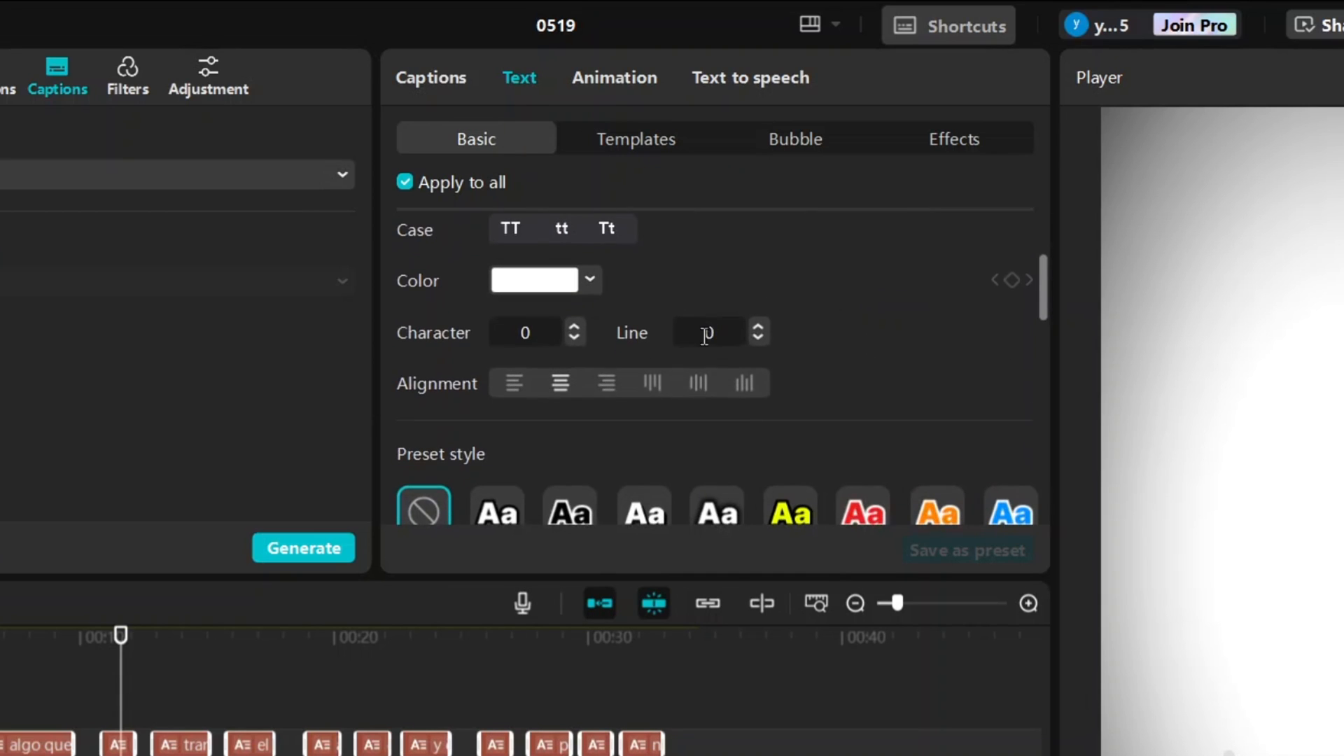
{"action": "scroll", "scroll_direction": "down", "scroll_amount": 3}
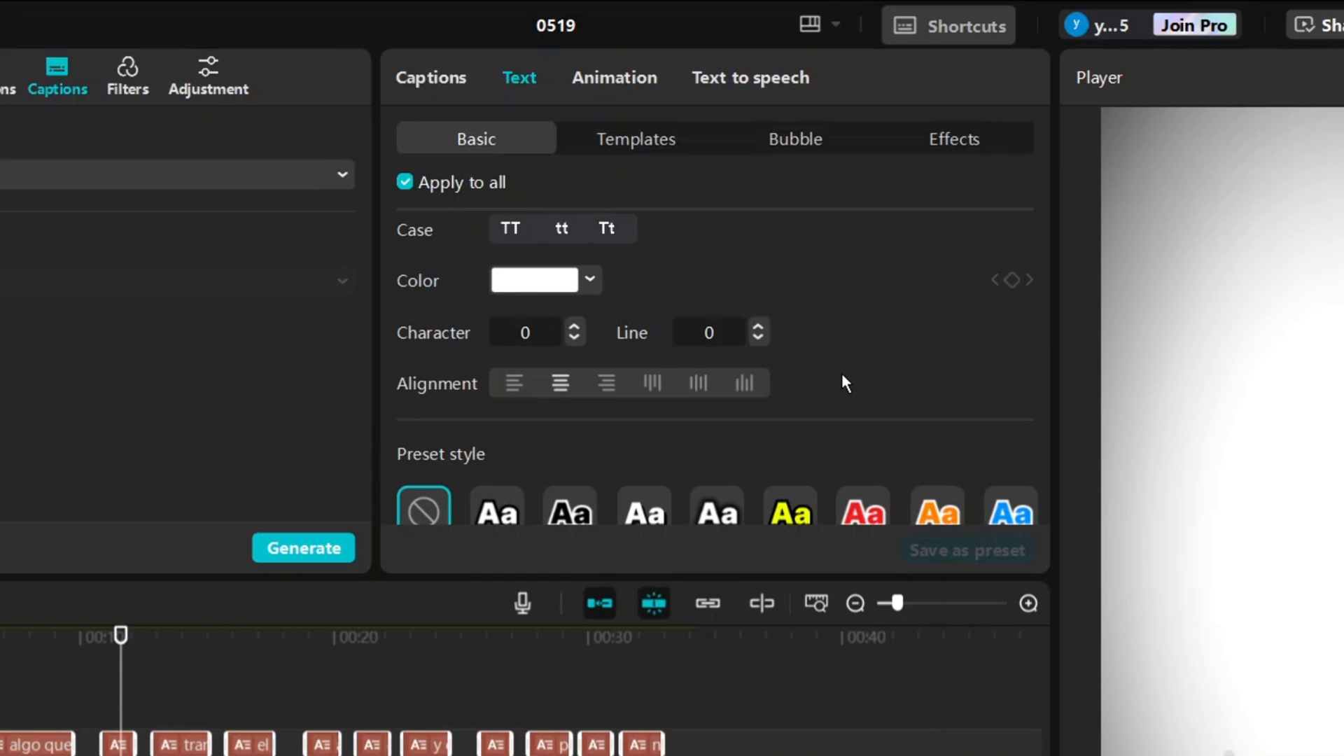
{"action": "scroll", "scroll_direction": "down", "scroll_amount": 3}
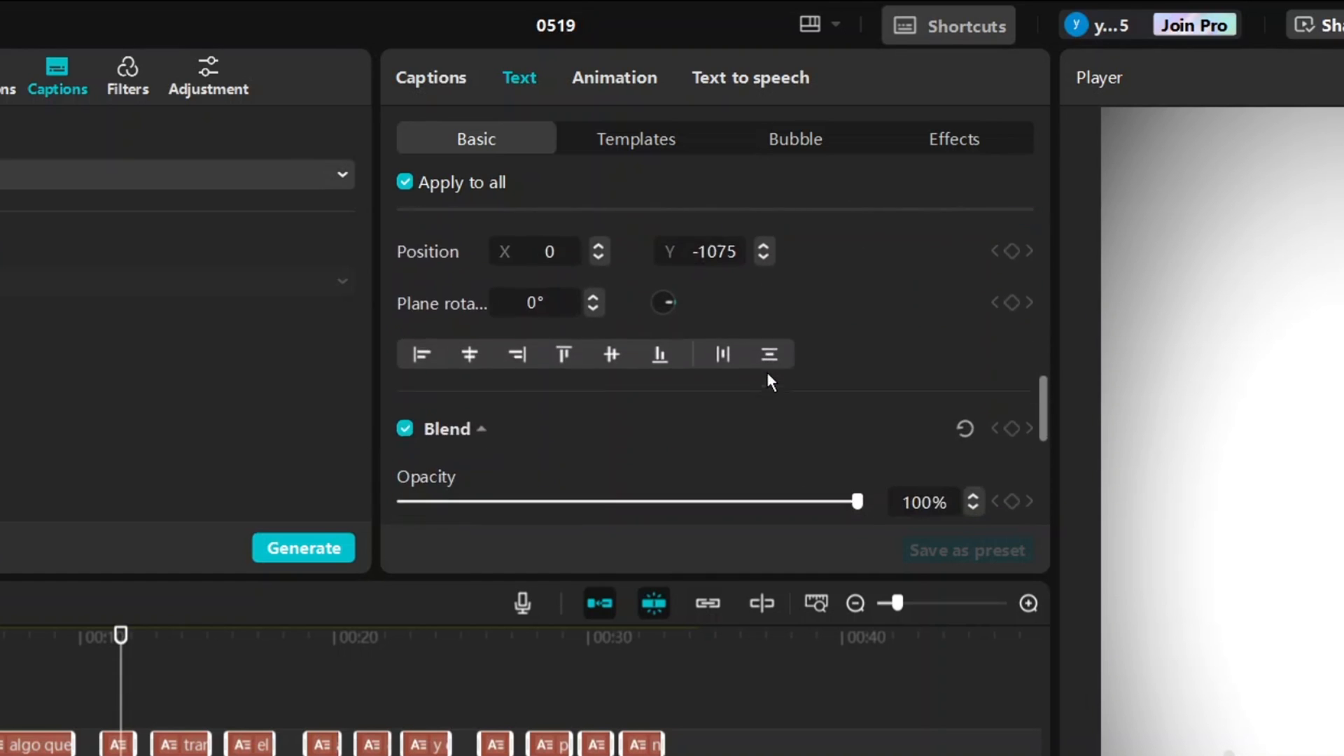
{"action": "scroll", "scroll_direction": "down", "scroll_amount": 3}
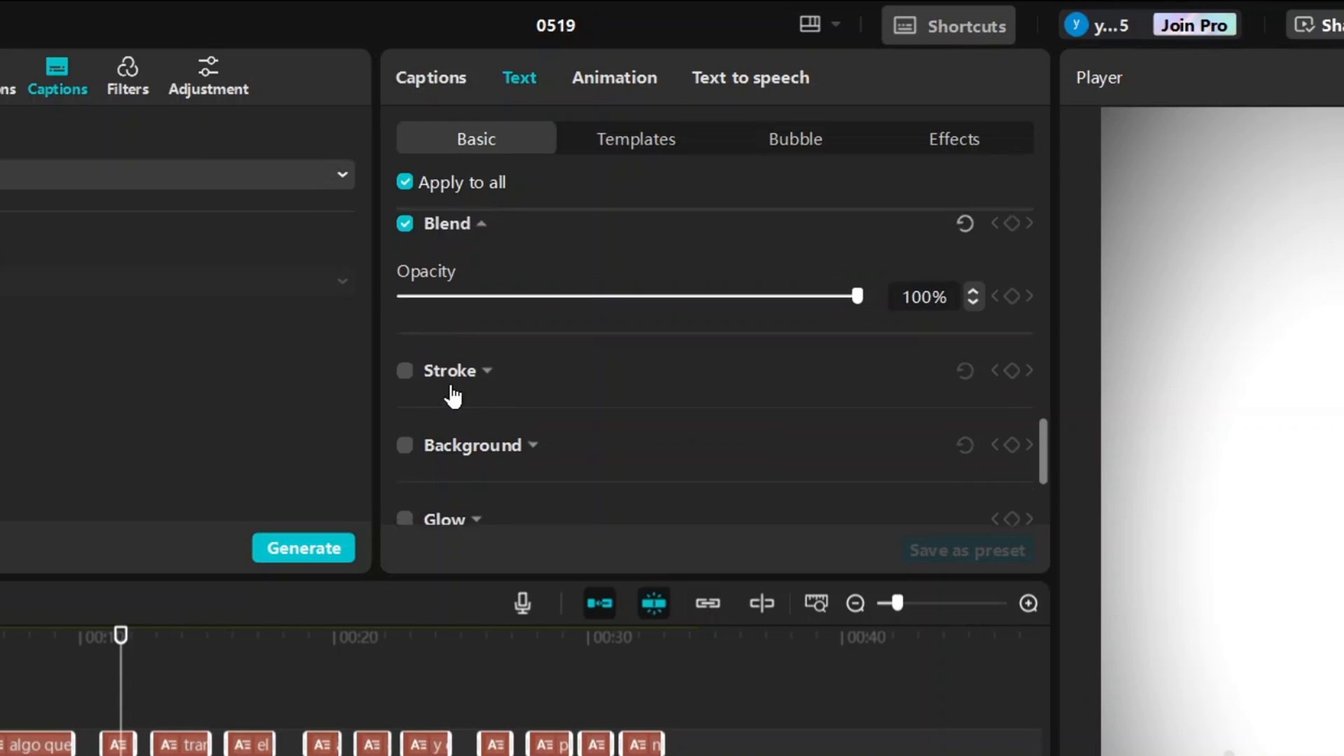
{"action": "left_click", "coordinate": [405, 371]}
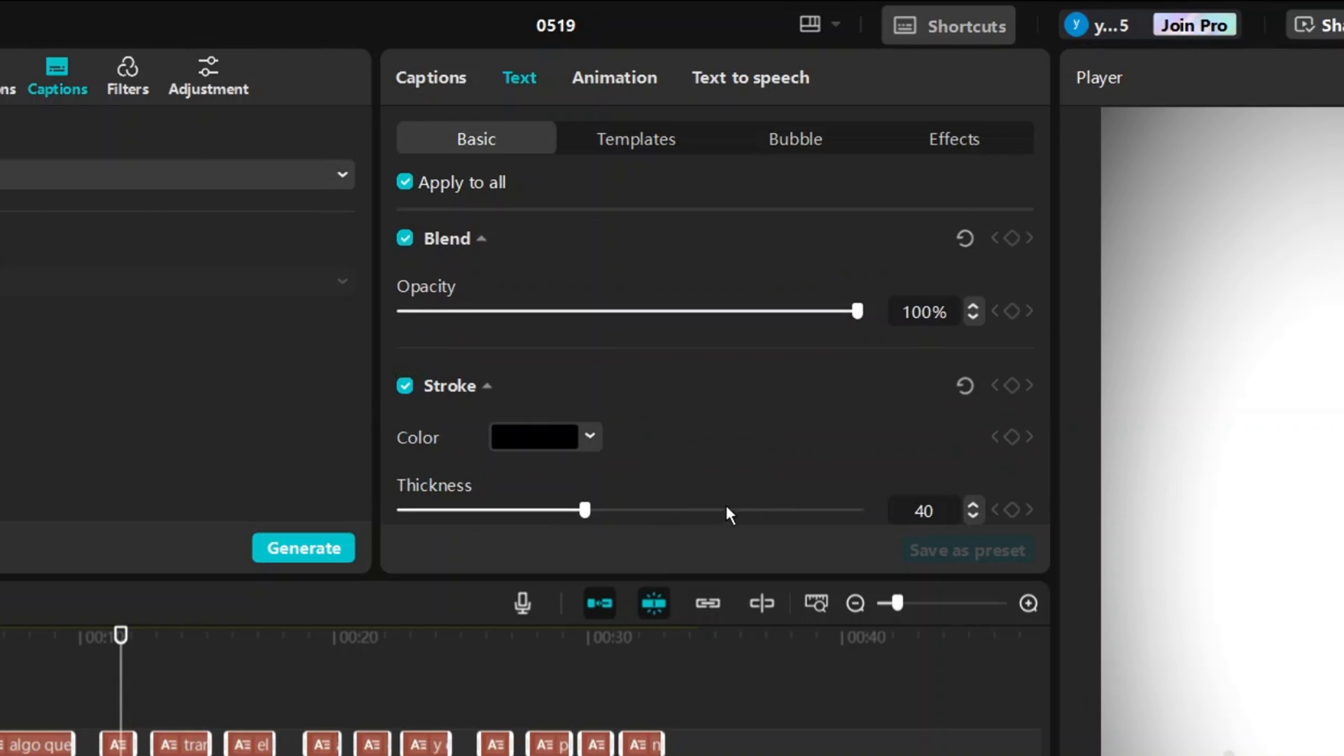
{"action": "mouse_move", "coordinate": [623, 375]}
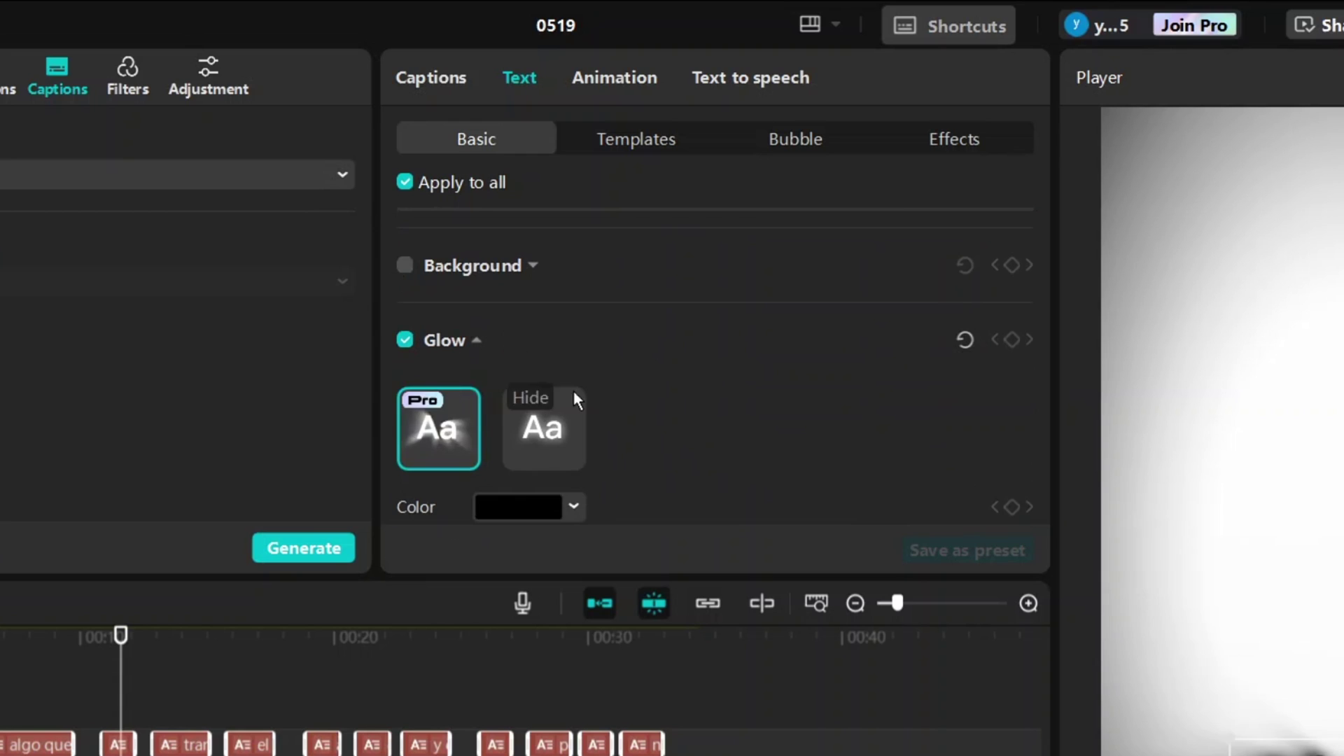
- Enable the free black glow preset with intensity 28 and range 60
{"action": "left_click", "coordinate": [543, 428]}
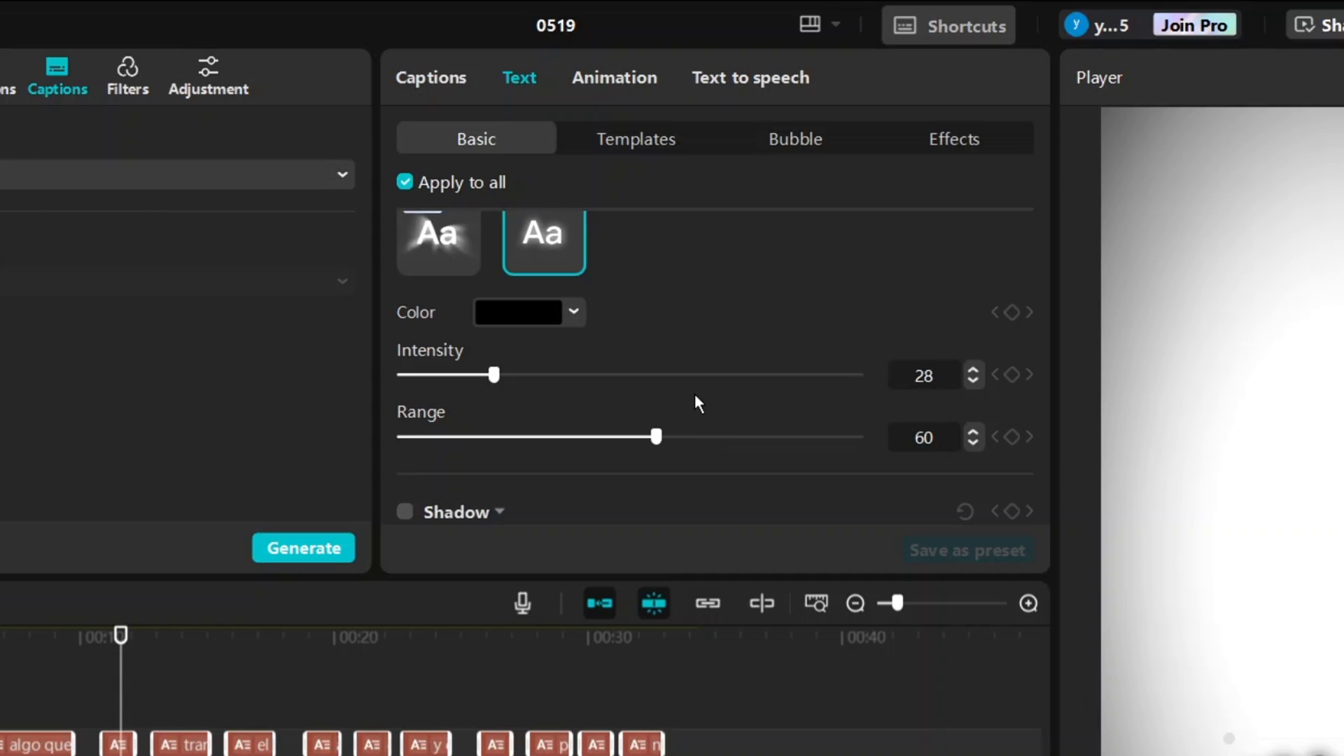
{"action": "scroll", "scroll_direction": "down", "scroll_amount": 3}
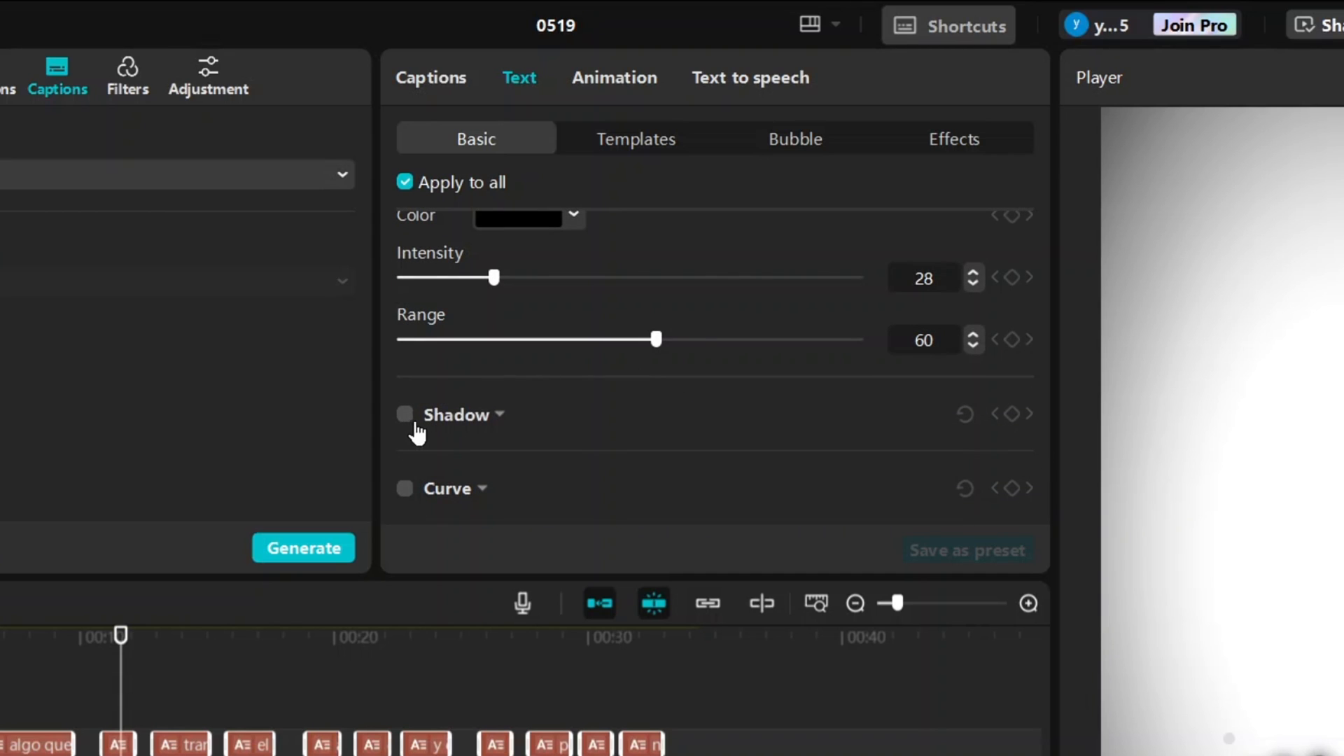
- Add a black shadow at 100% opacity, distance 8 and angle -90°
{"action": "left_click", "coordinate": [404, 415]}
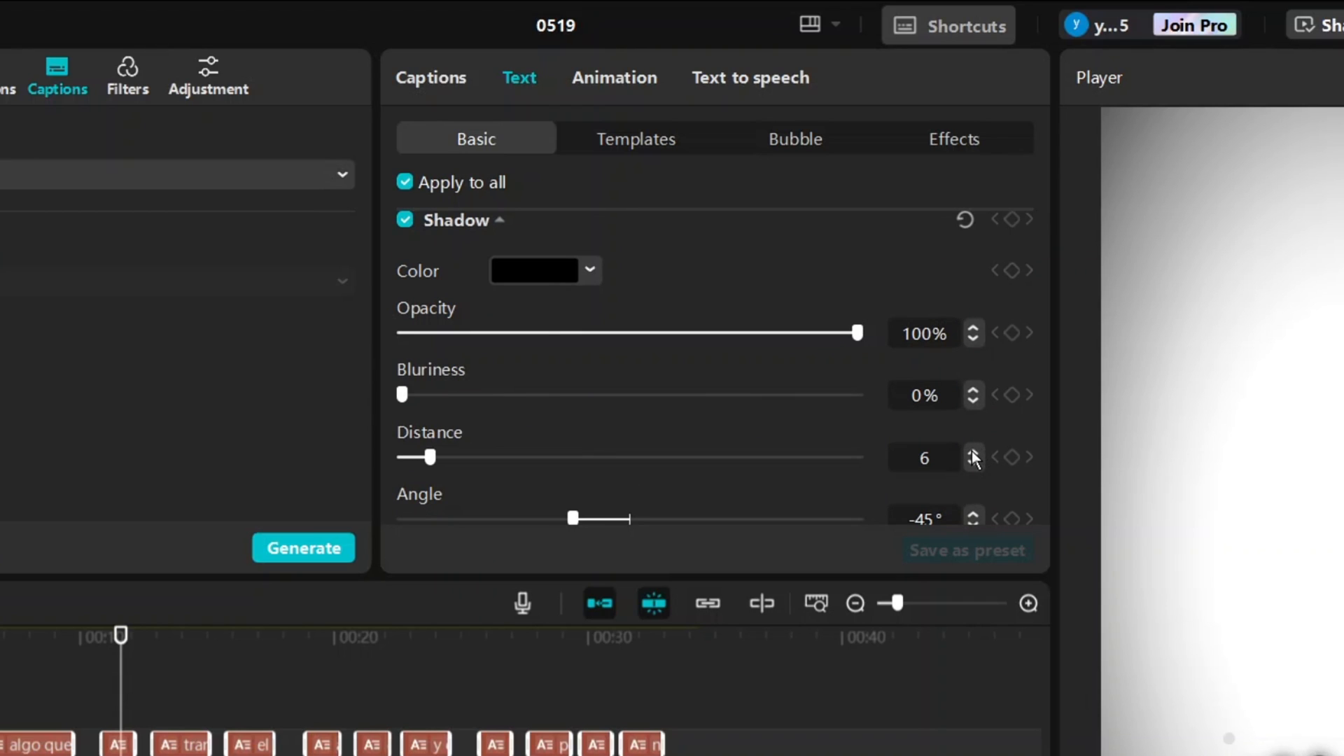
{"action": "left_click", "coordinate": [974, 453]}
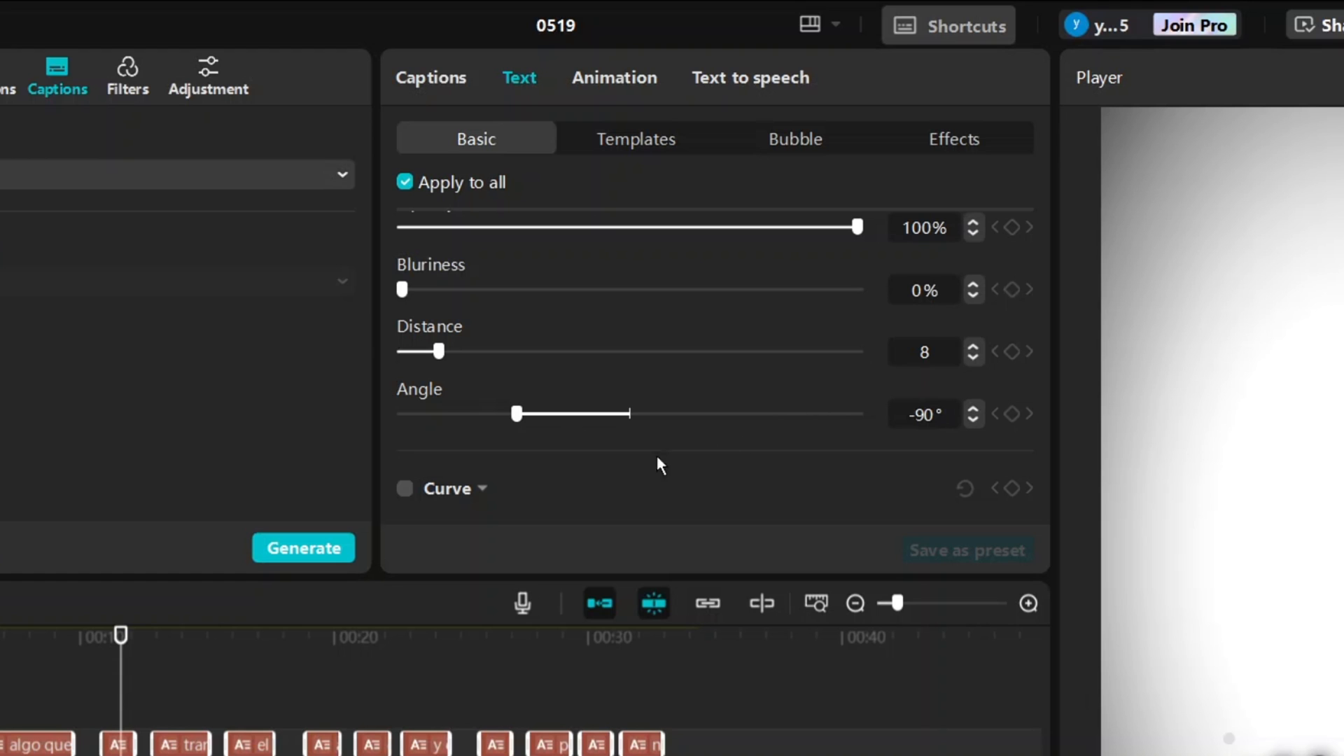
{"action": "scroll", "scroll_direction": "up", "scroll_amount": 3}
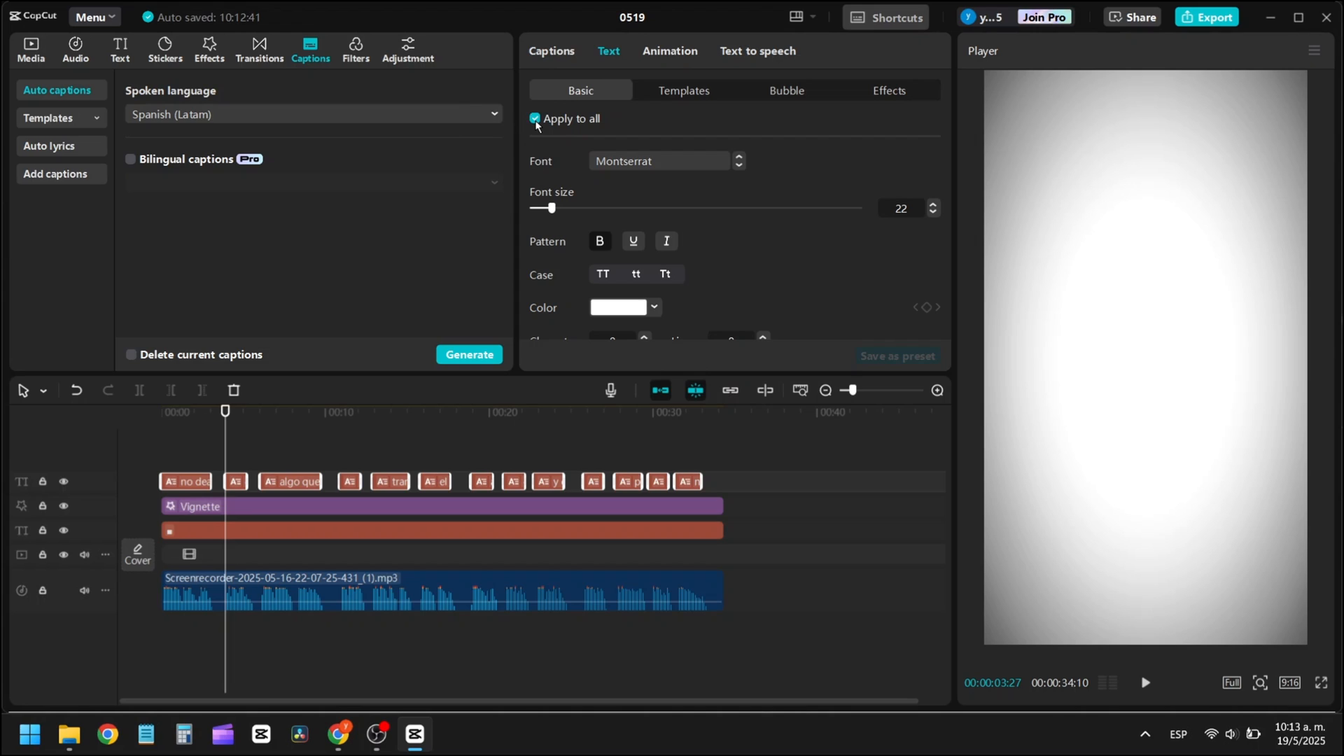
- Color the word 'rumbo' yellow in the first caption clip
{"action": "left_click", "coordinate": [534, 118]}
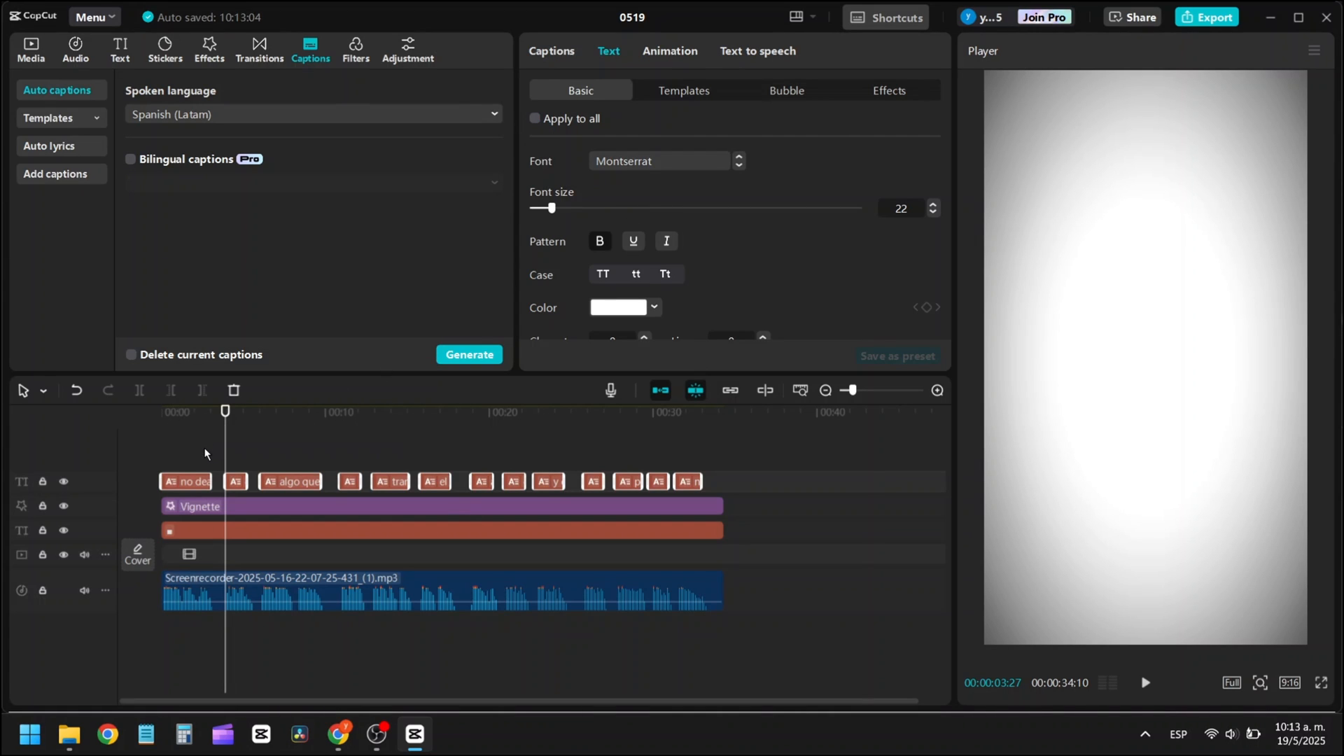
{"action": "left_click", "coordinate": [185, 481]}
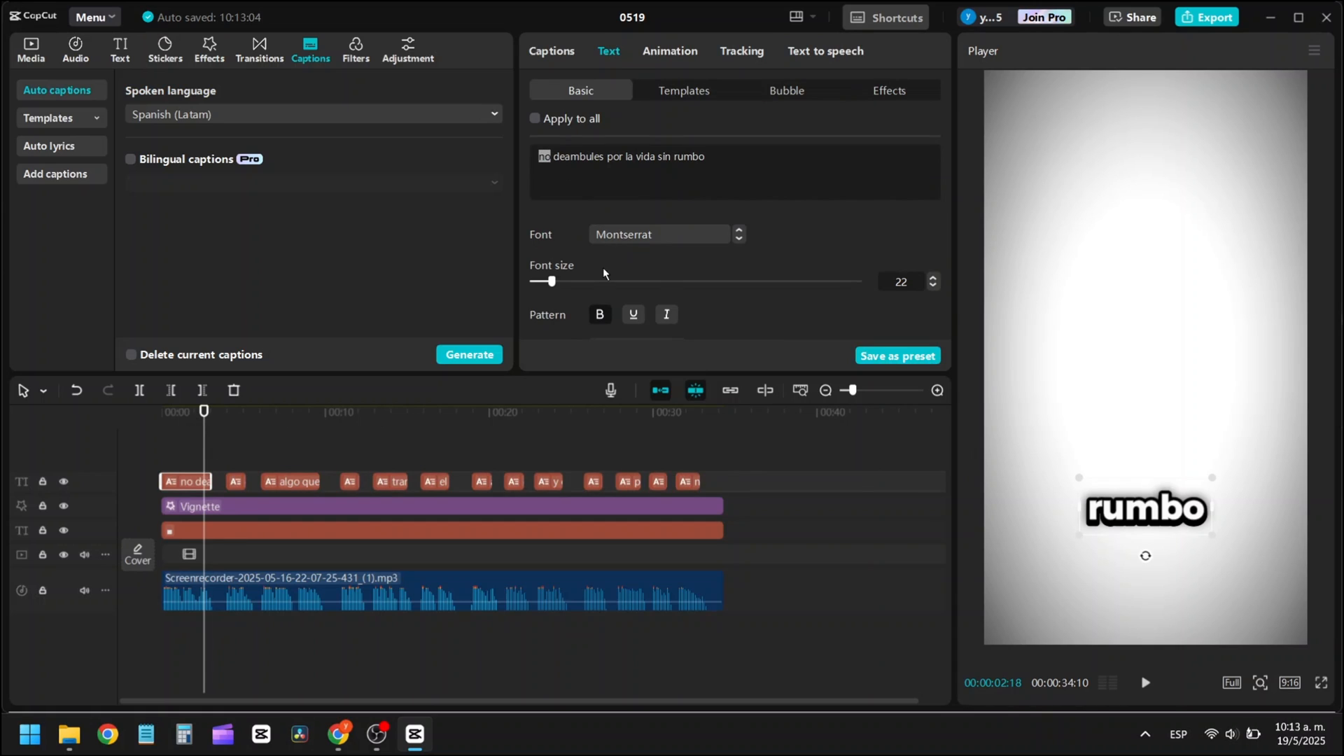
{"action": "left_click", "coordinate": [619, 255]}
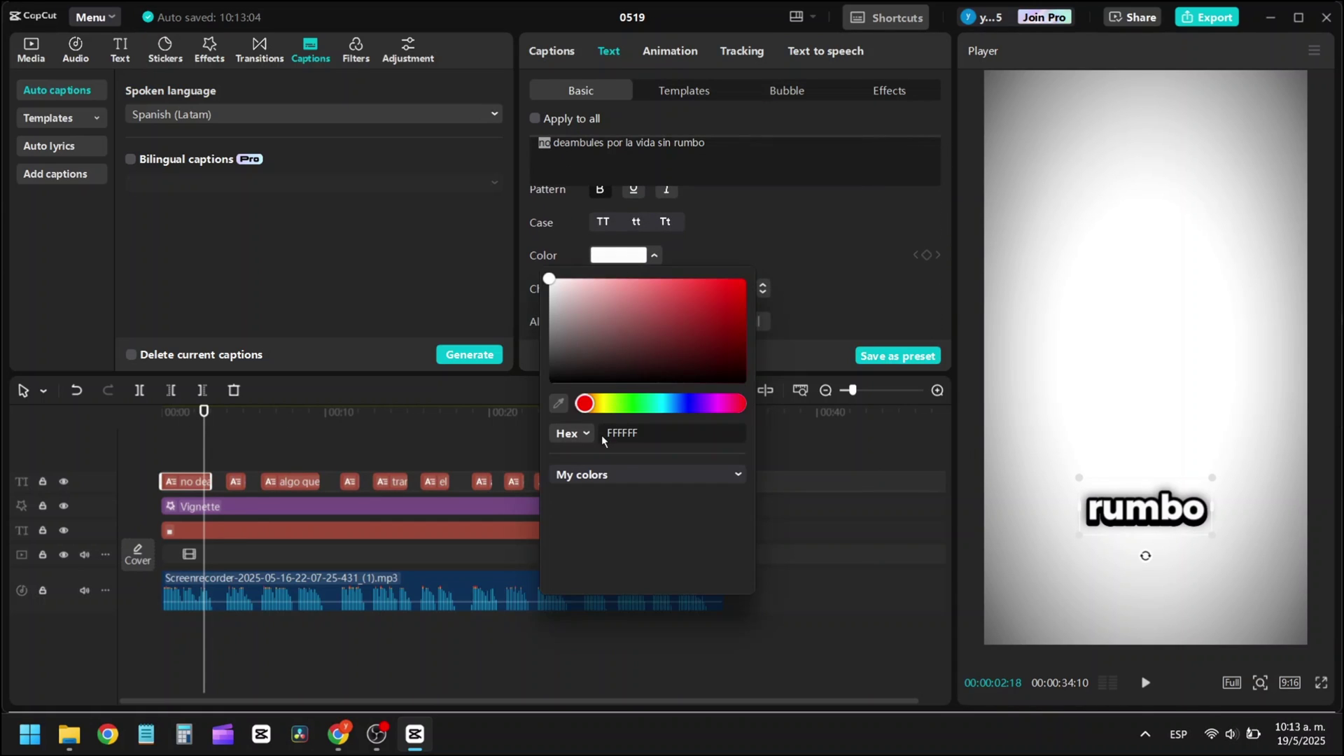
{"action": "left_click", "coordinate": [736, 474]}
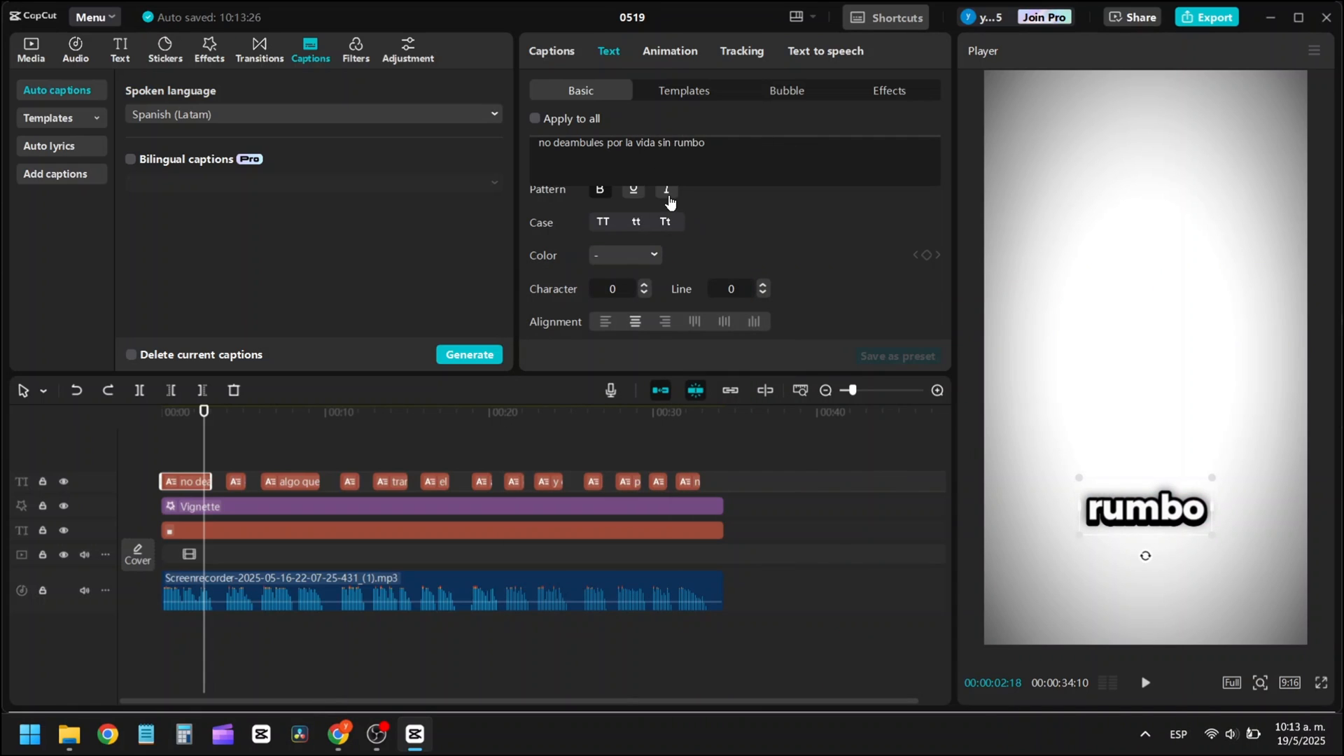
- Recolor words in the 'define un propósito' caption, adjust its font size, then select all captions
{"action": "left_click", "coordinate": [233, 481]}
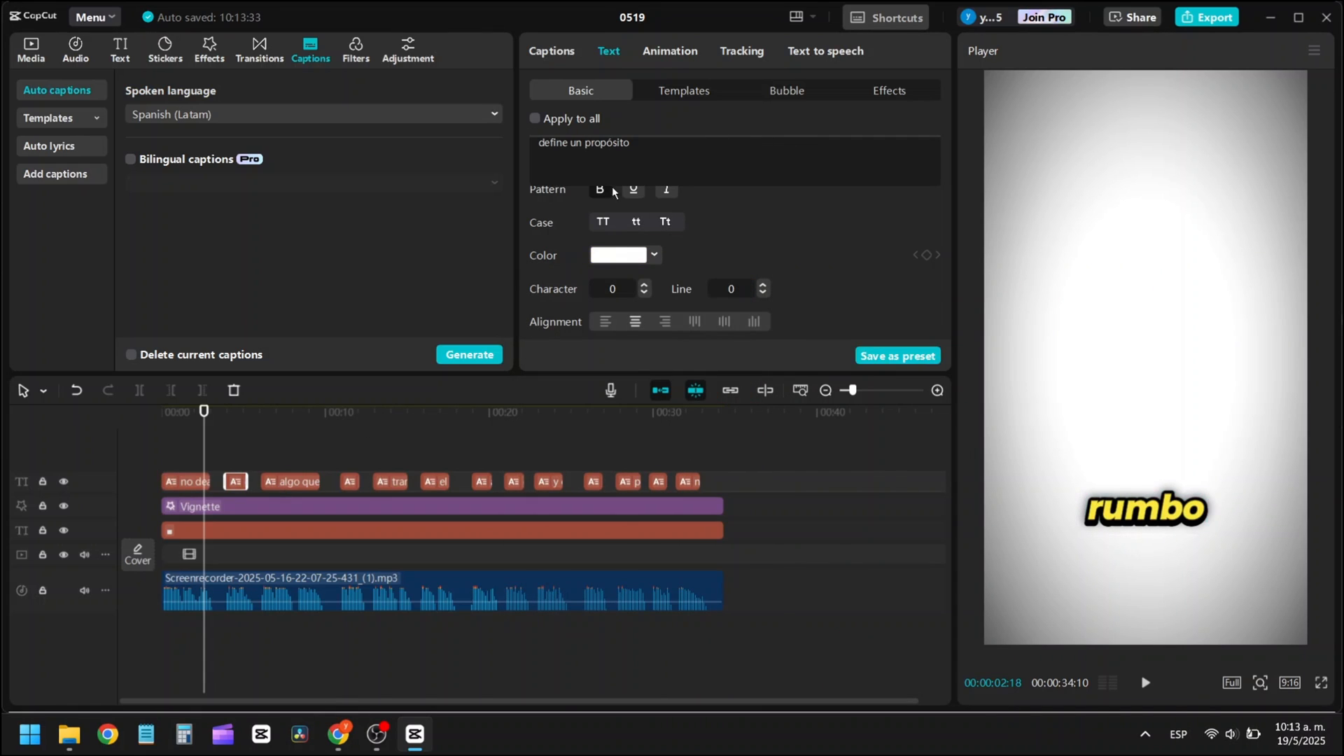
{"action": "left_click", "coordinate": [653, 255]}
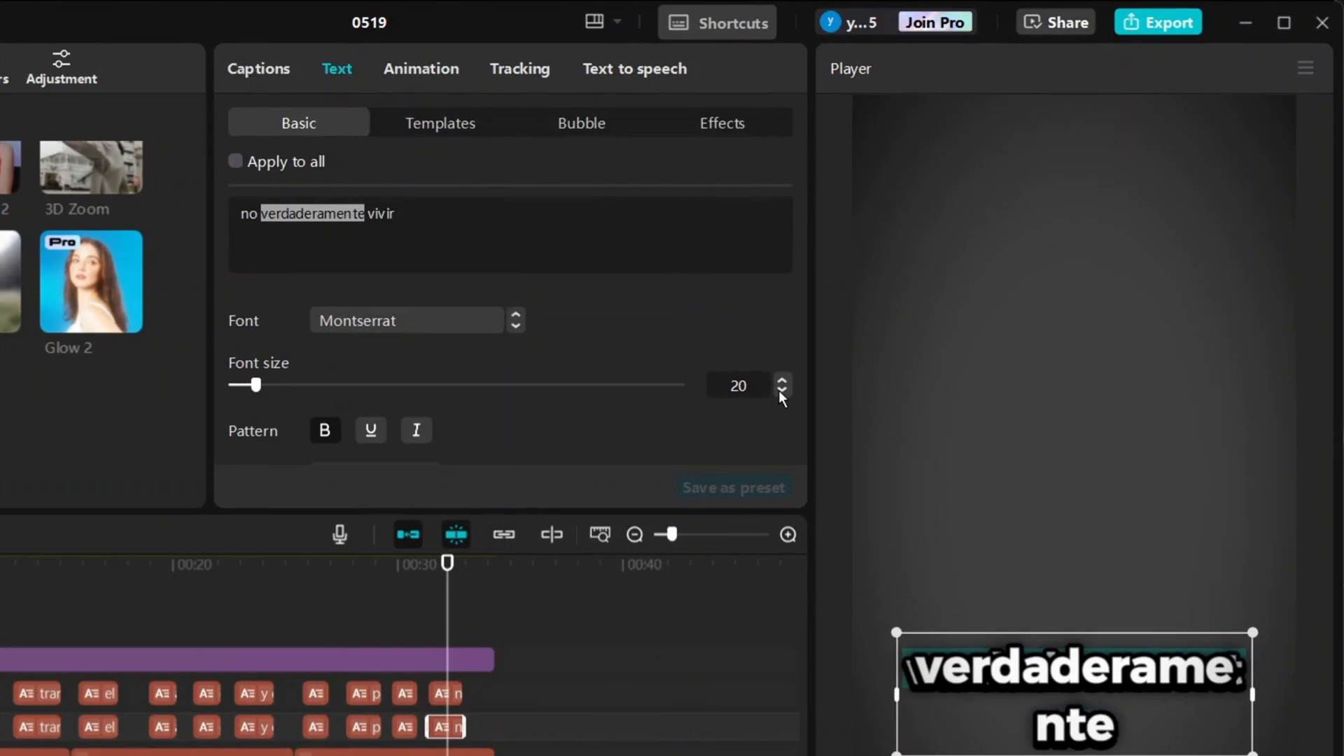
{"action": "left_click", "coordinate": [781, 390]}
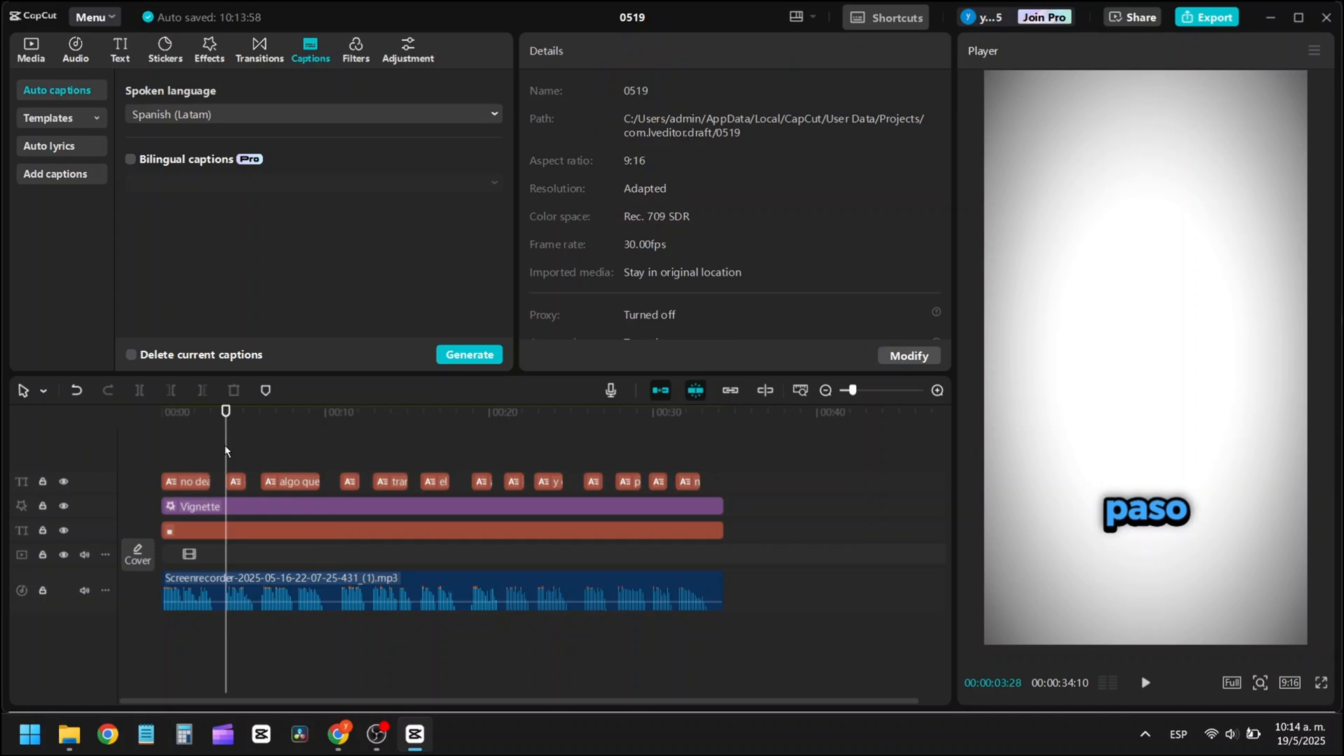
{"action": "left_click", "coordinate": [186, 481]}
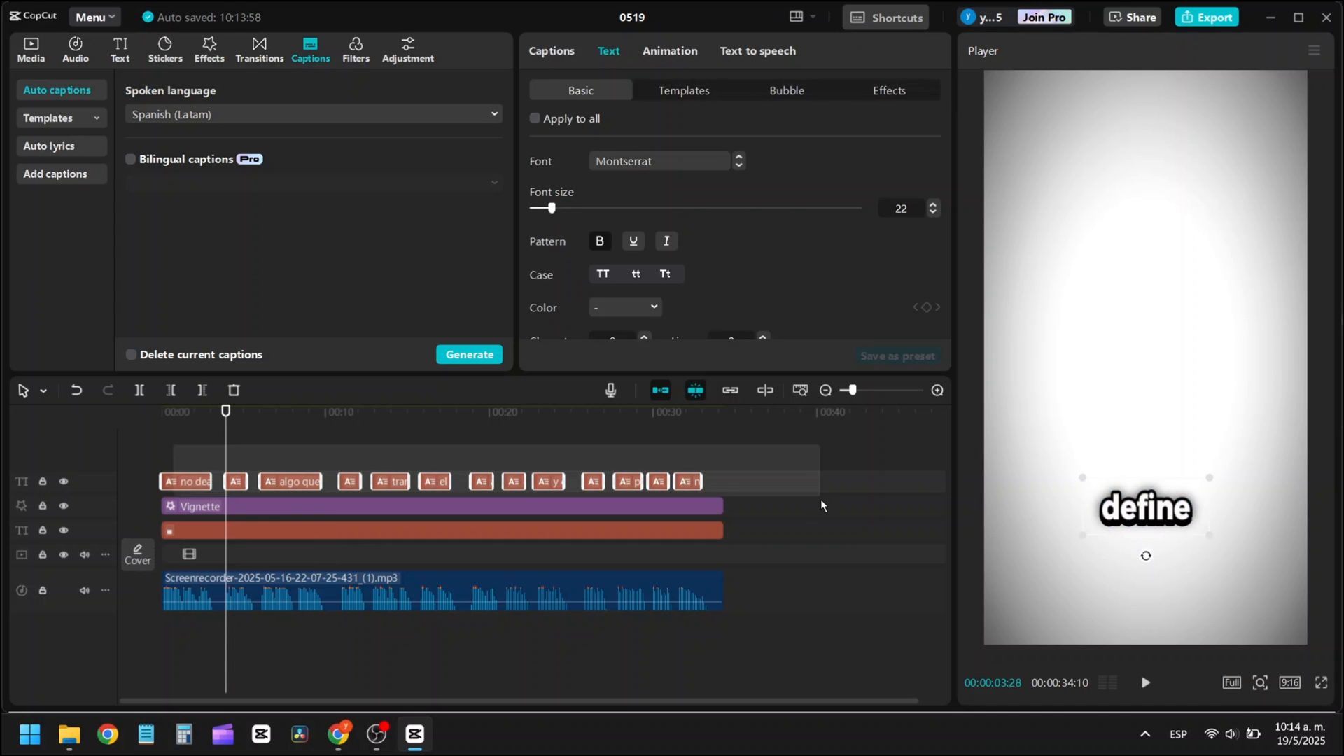
{"action": "mouse_move", "coordinate": [819, 486]}
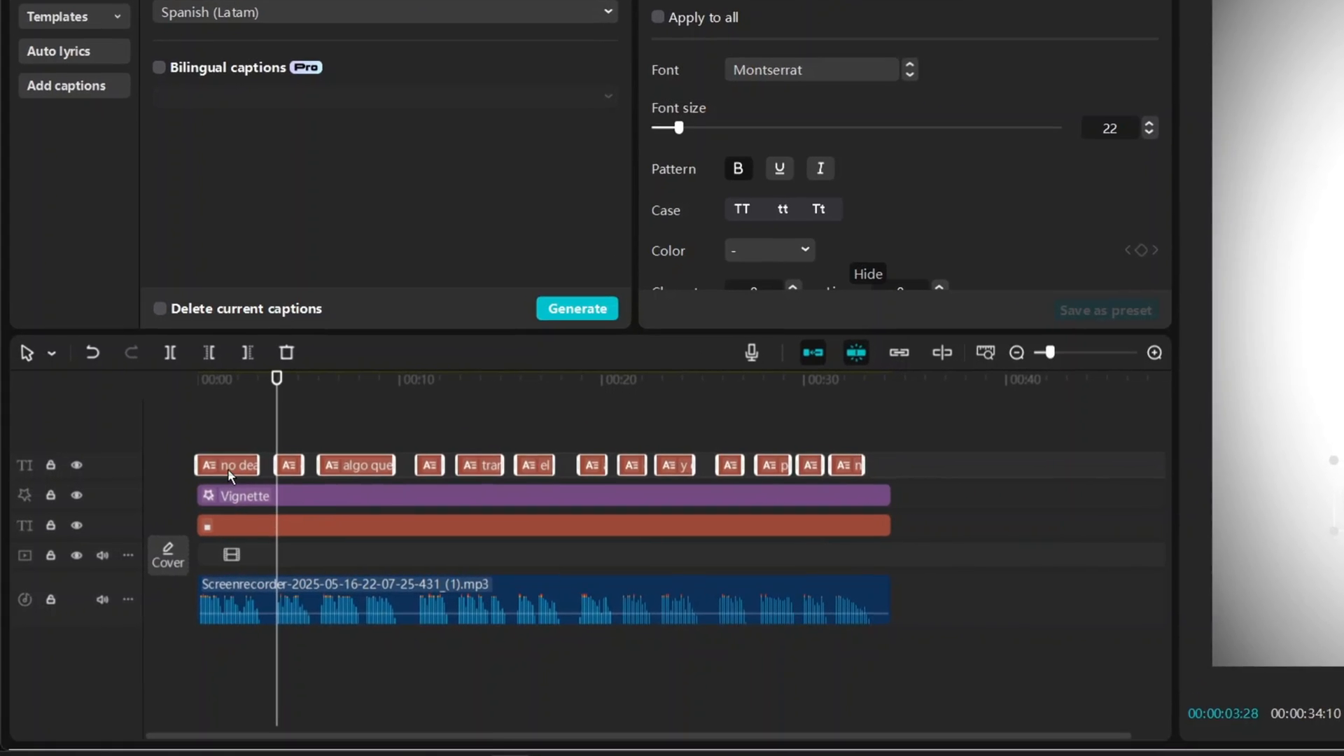
- Merge the selected caption clips into a single compound clip
{"action": "right_click", "coordinate": [229, 466]}
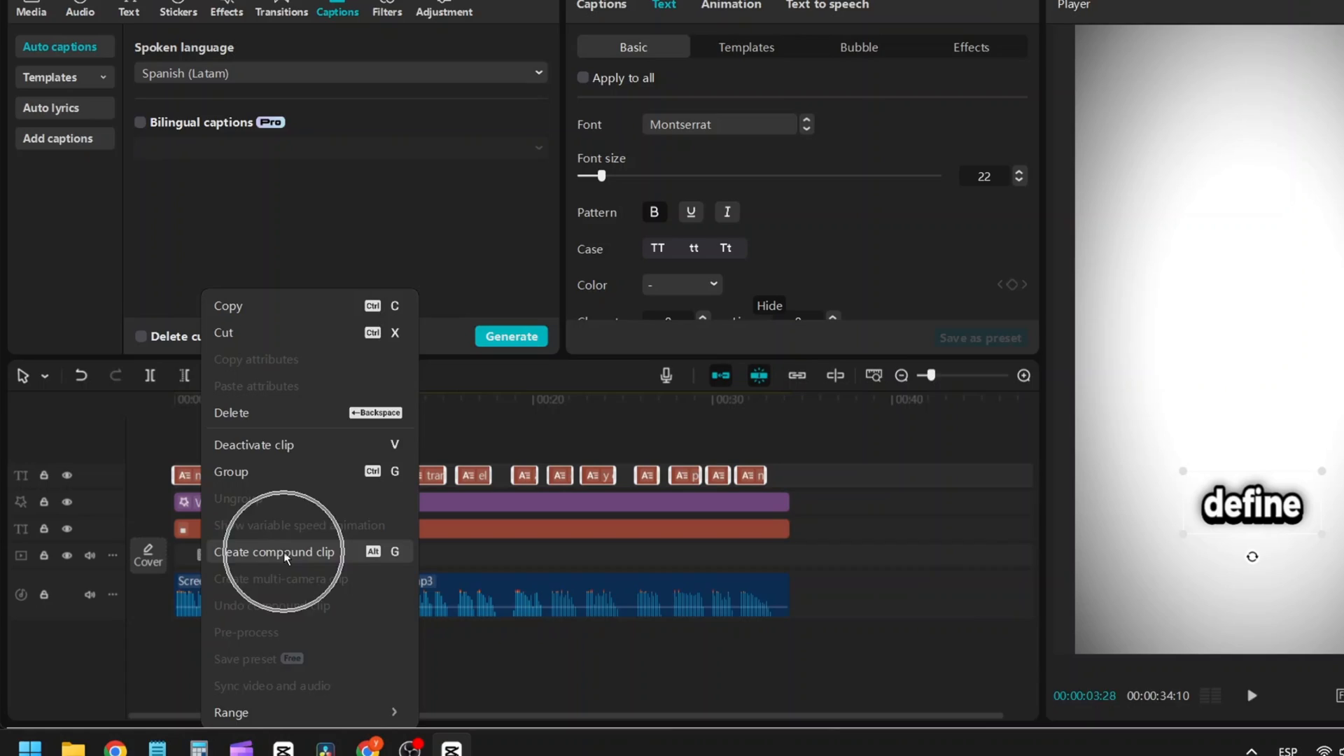
{"action": "left_click", "coordinate": [276, 551]}
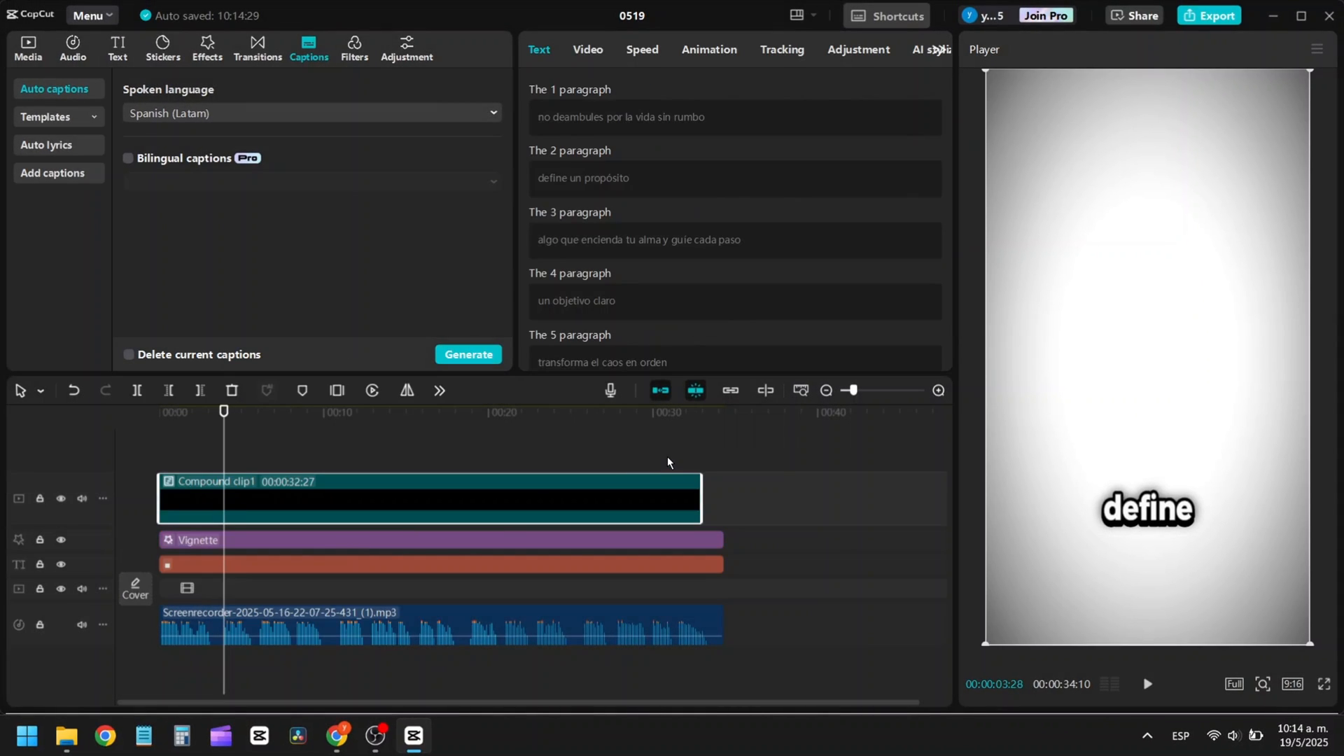
{"action": "left_click", "coordinate": [206, 49]}
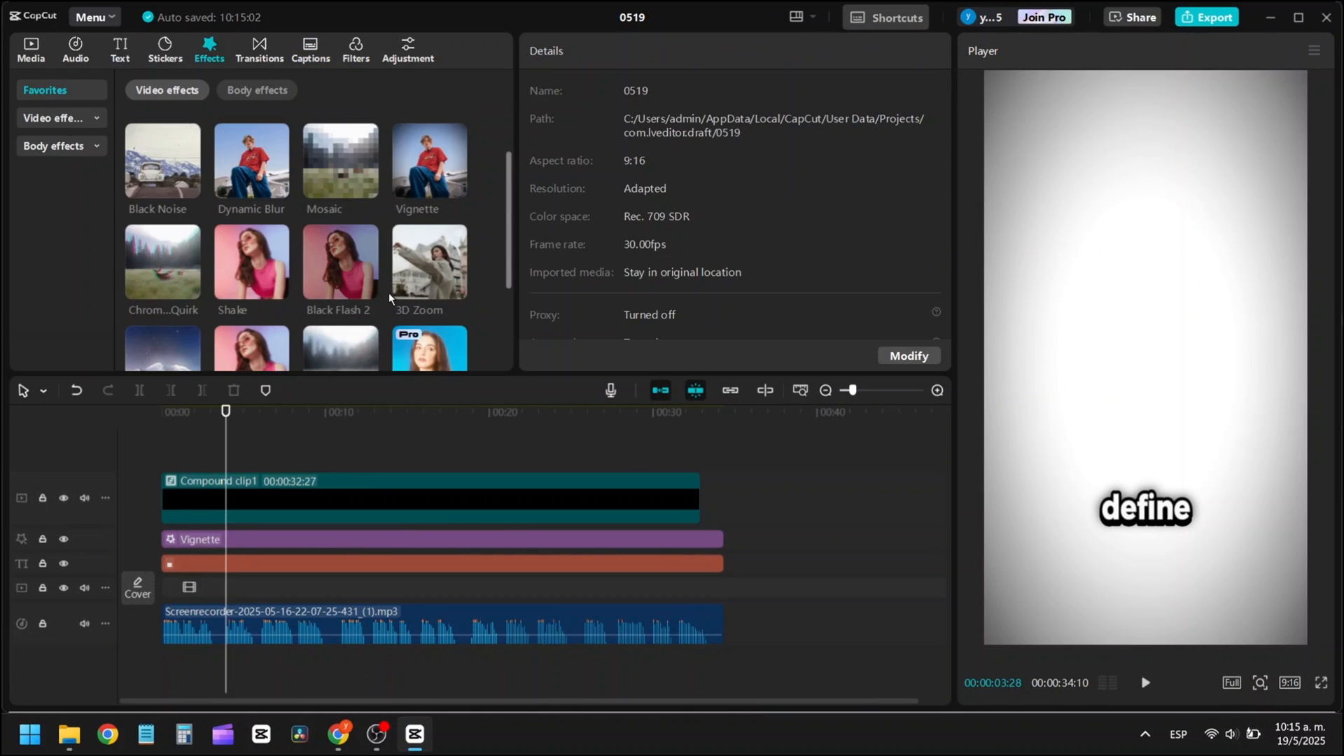
- Add the Edge Glow effect at brightness 30 to the caption compound clip
{"action": "scroll", "scroll_direction": "down", "scroll_amount": 3}
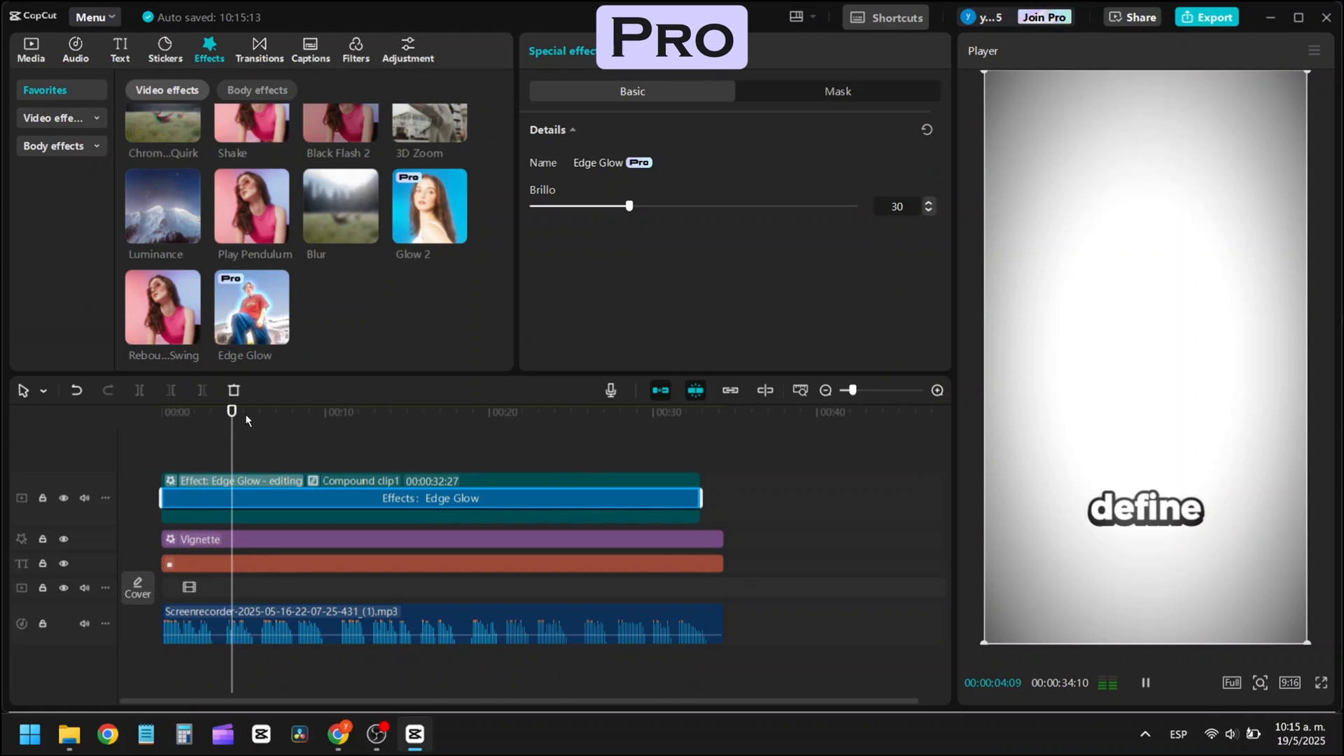
{"action": "left_click", "coordinate": [1143, 683]}
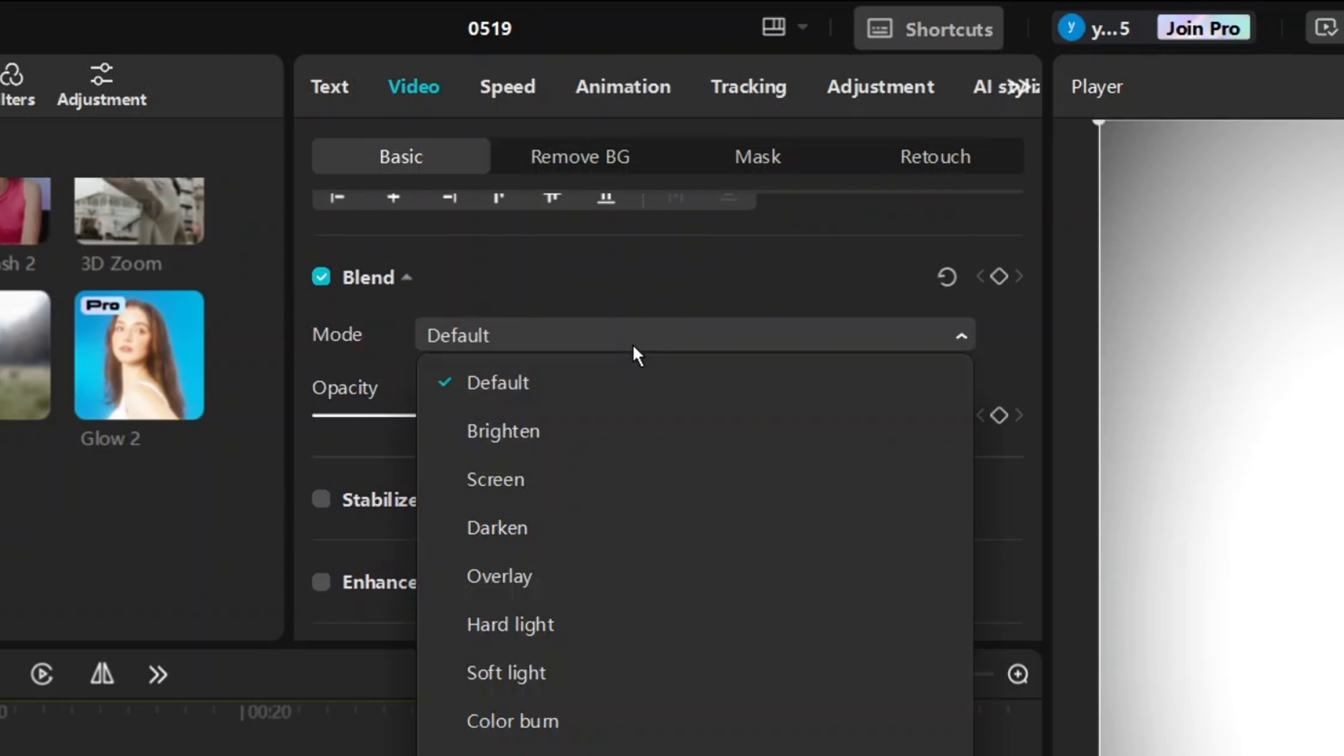
- Compare Brighten and Screen blend modes on the glow copy, settling on Screen at 80% opacity
{"action": "left_click", "coordinate": [497, 383]}
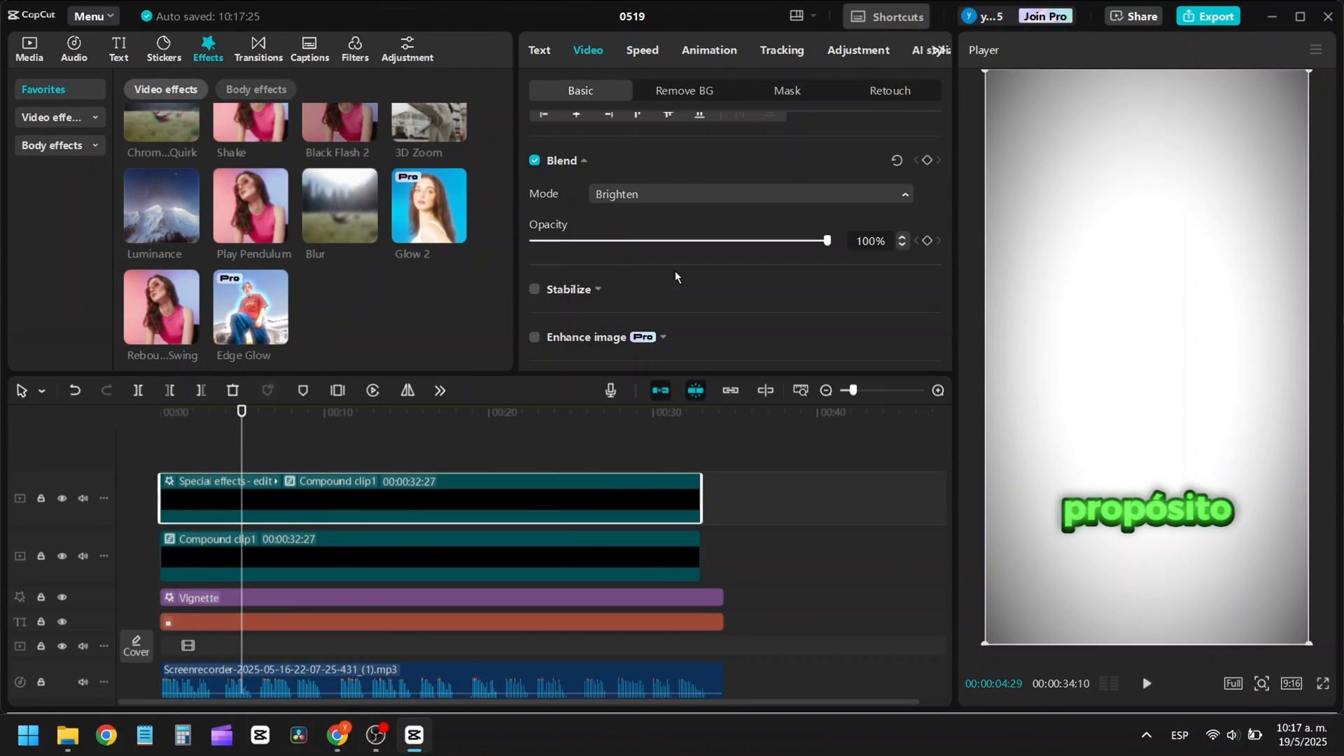
{"action": "left_click", "coordinate": [746, 194]}
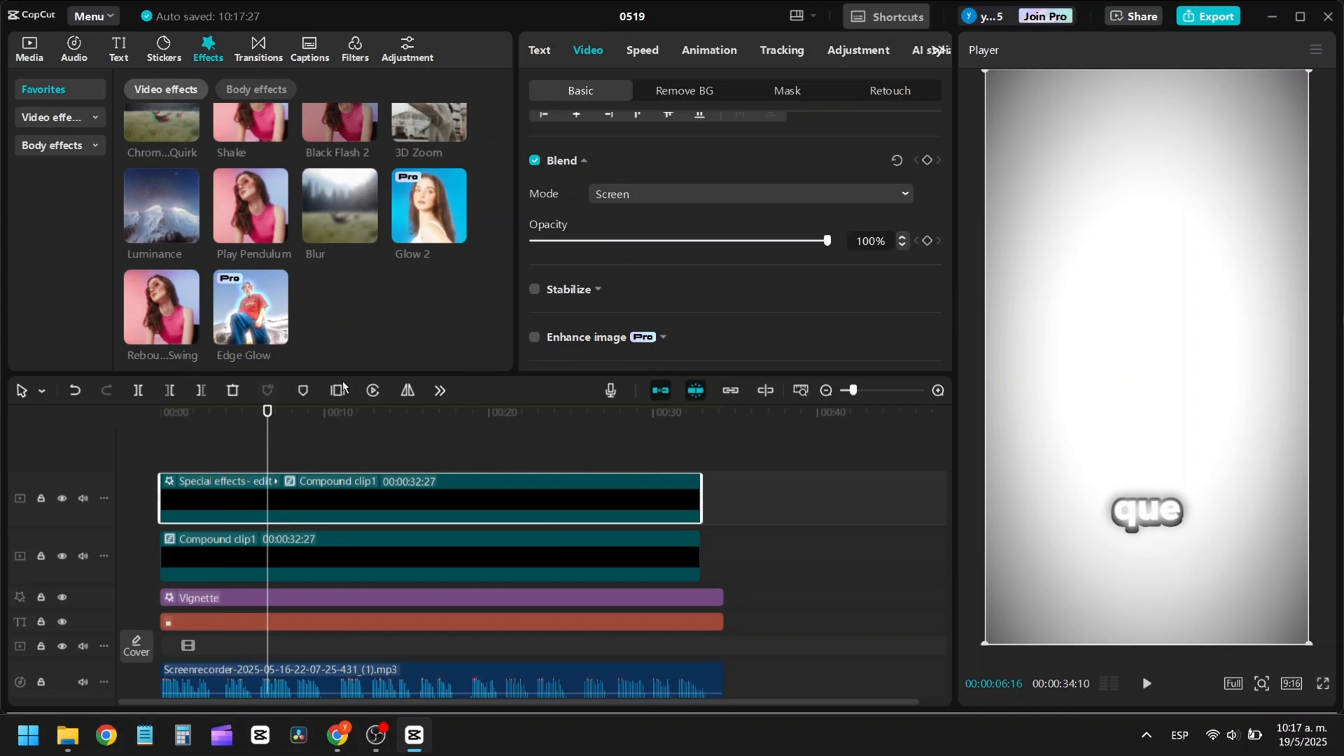
{"action": "left_click", "coordinate": [745, 194]}
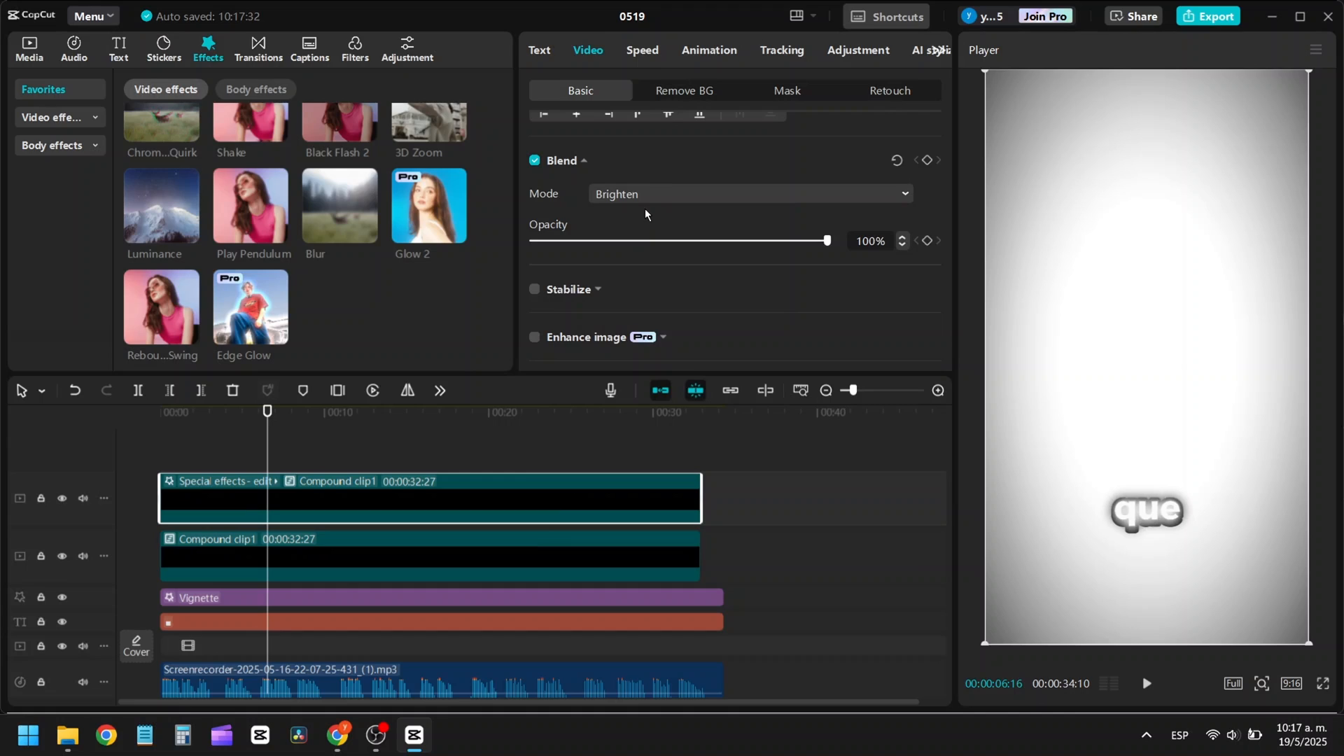
{"action": "left_click", "coordinate": [748, 194]}
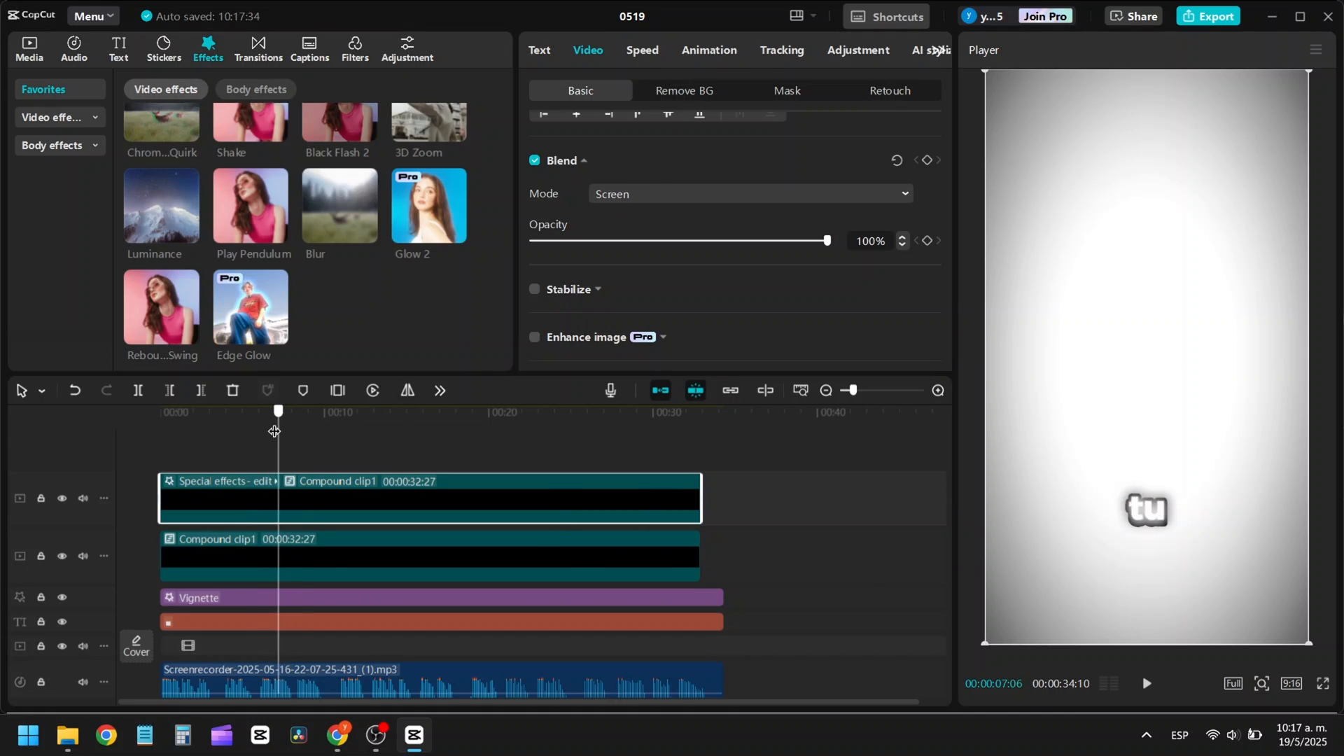
{"action": "left_click", "coordinate": [747, 194]}
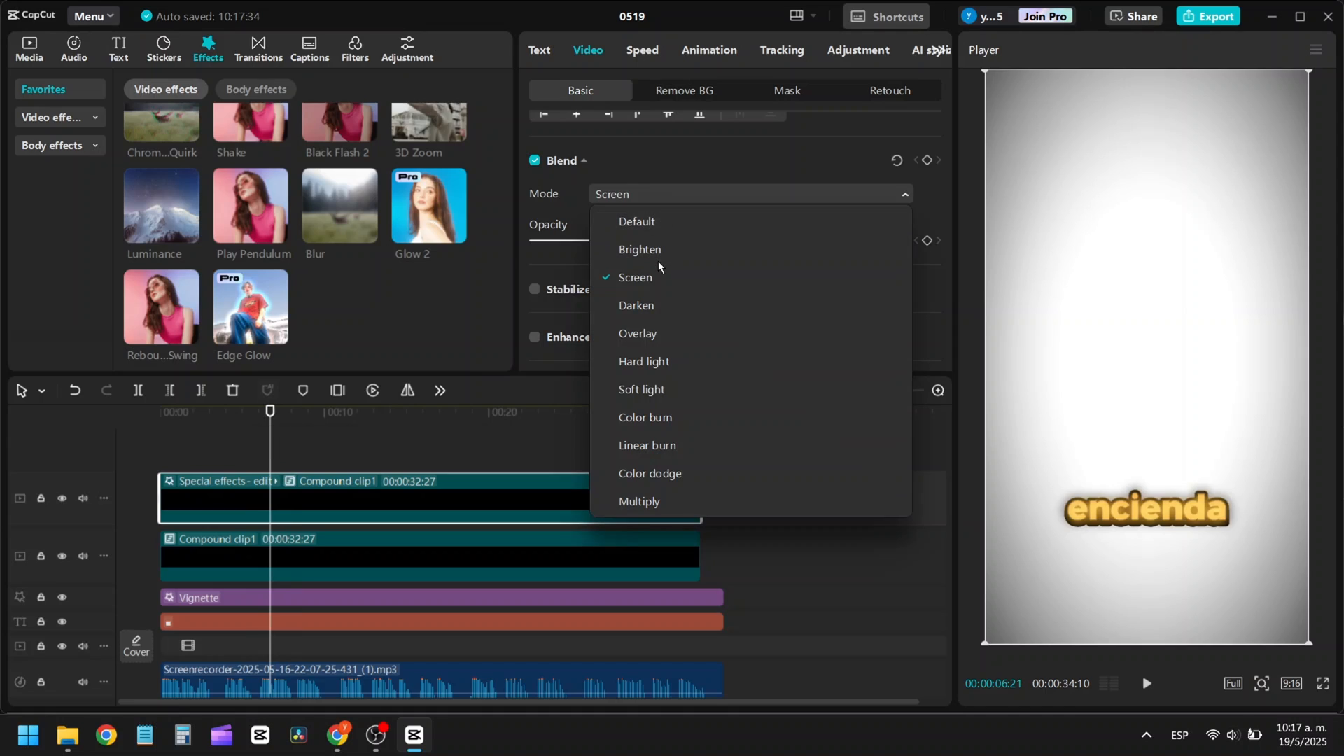
{"action": "left_click", "coordinate": [638, 249]}
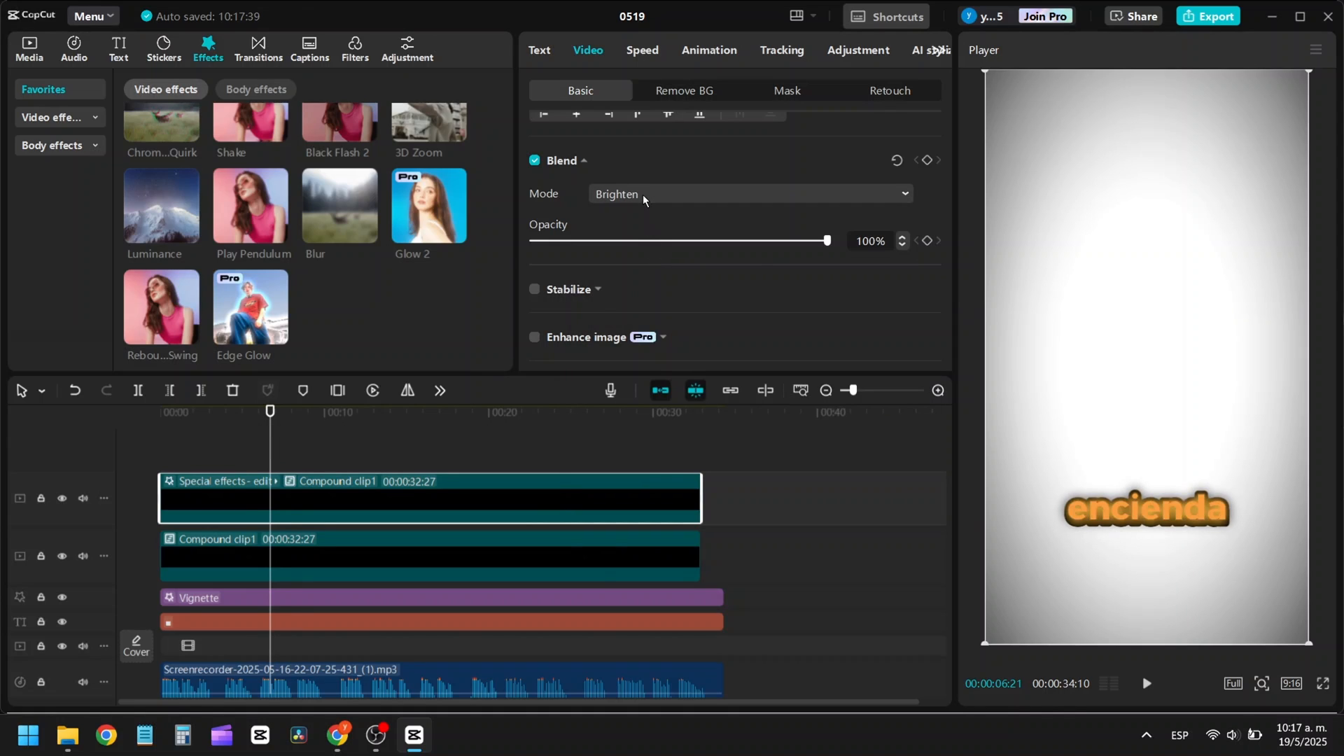
{"action": "left_click", "coordinate": [746, 193]}
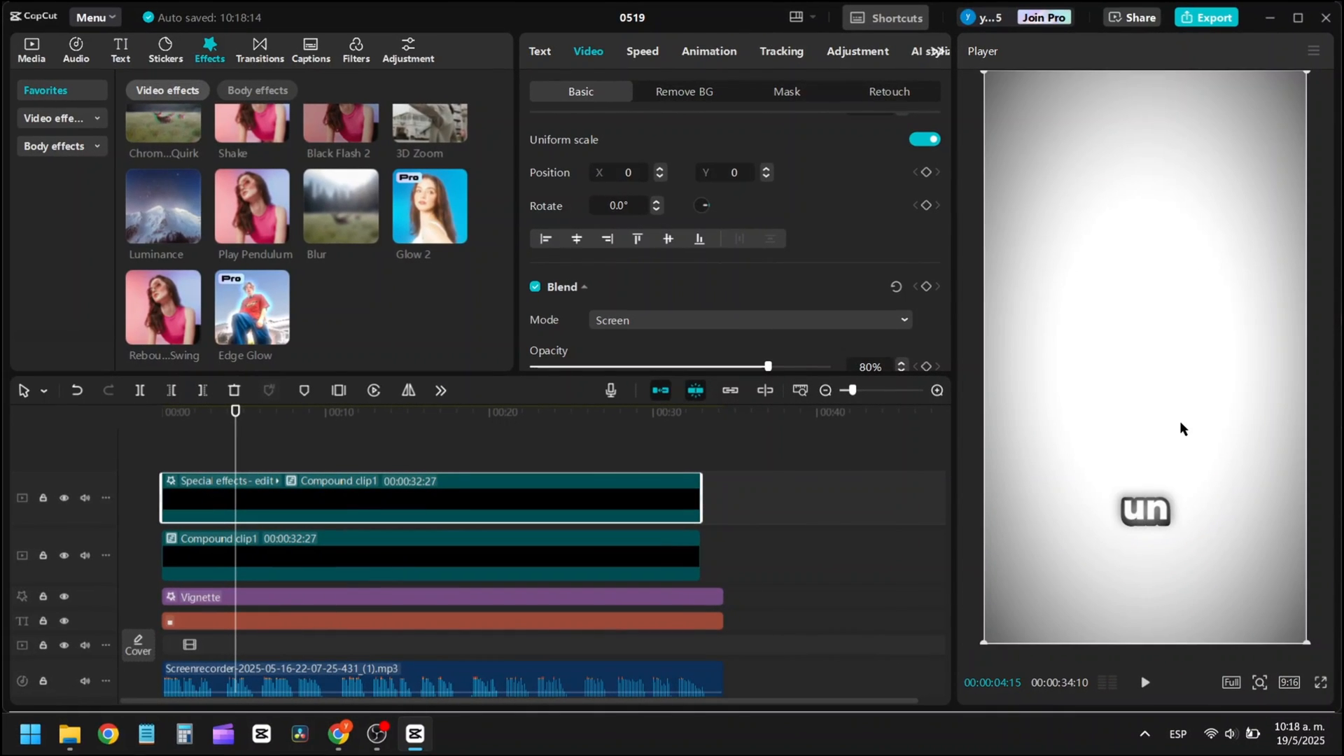
- Expand Motion blur in Video > Basic and enable it for both caption clips
{"action": "left_click", "coordinate": [1146, 681]}
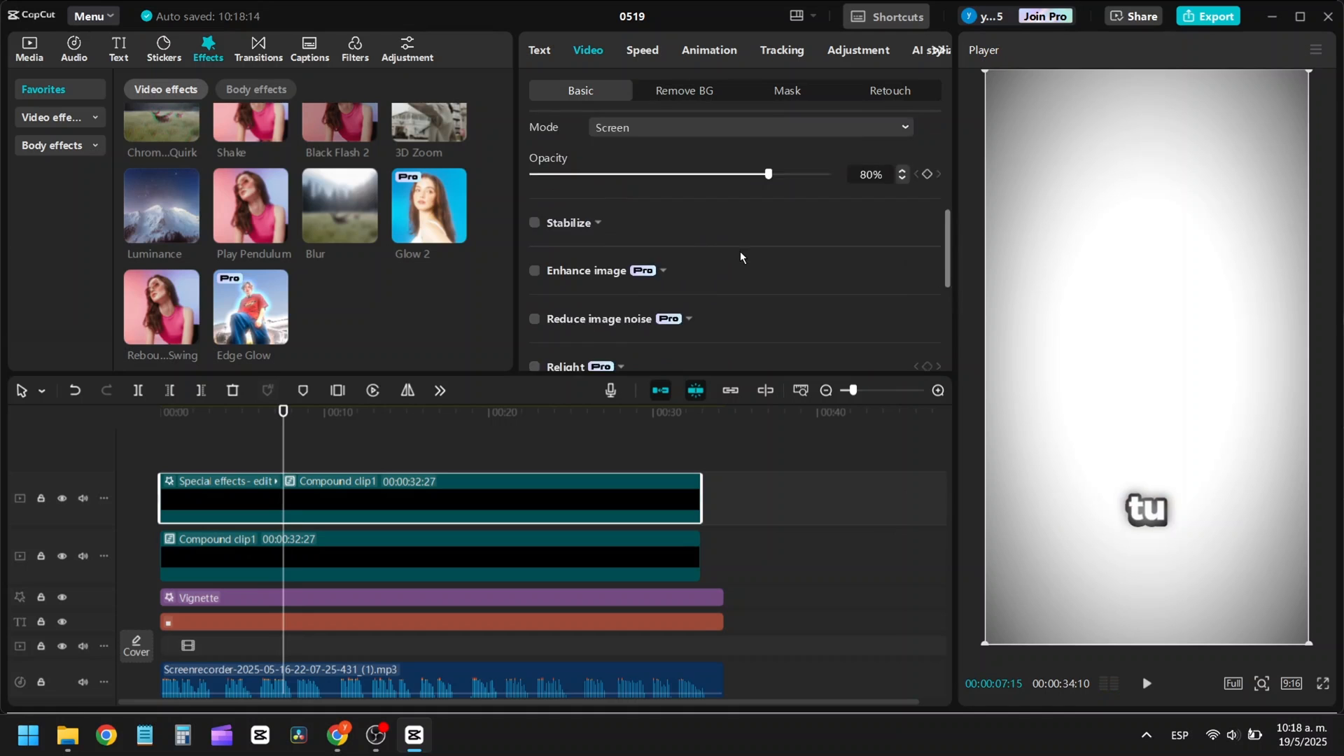
{"action": "scroll", "scroll_direction": "down", "scroll_amount": 3}
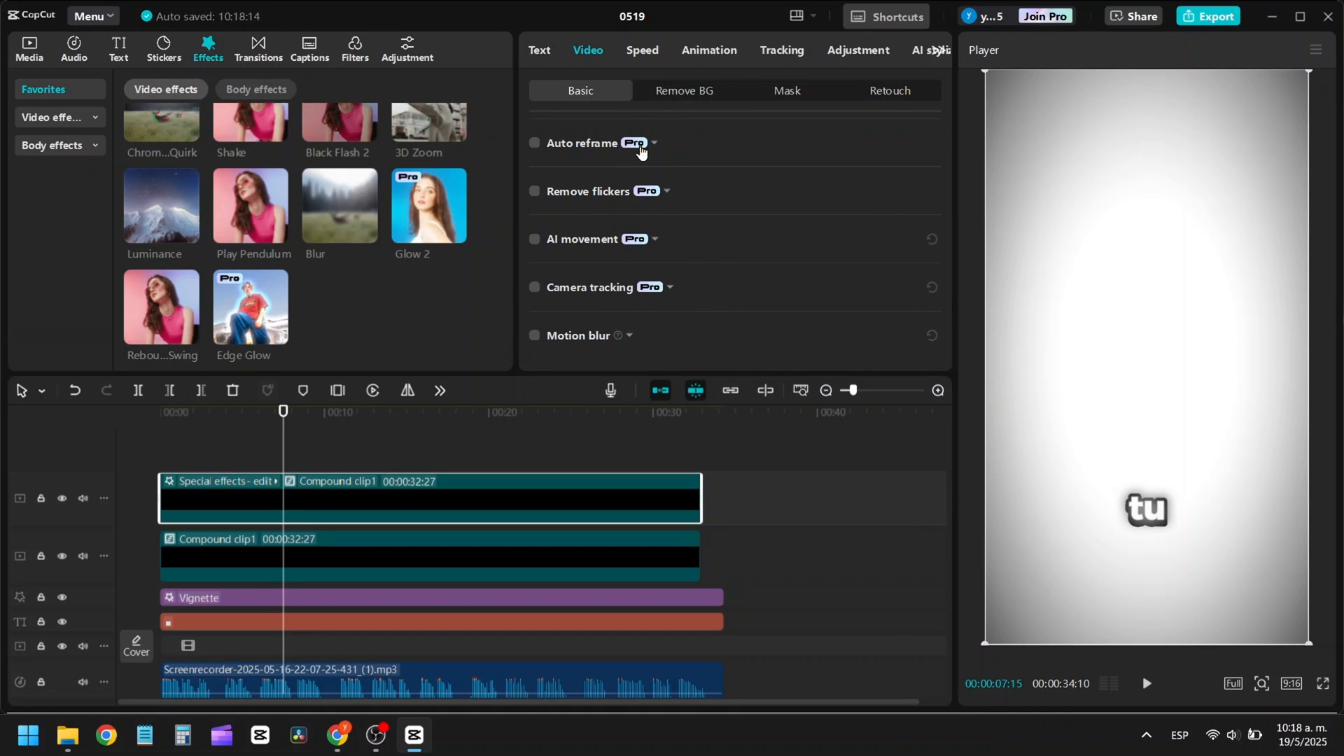
{"action": "left_click", "coordinate": [535, 336]}
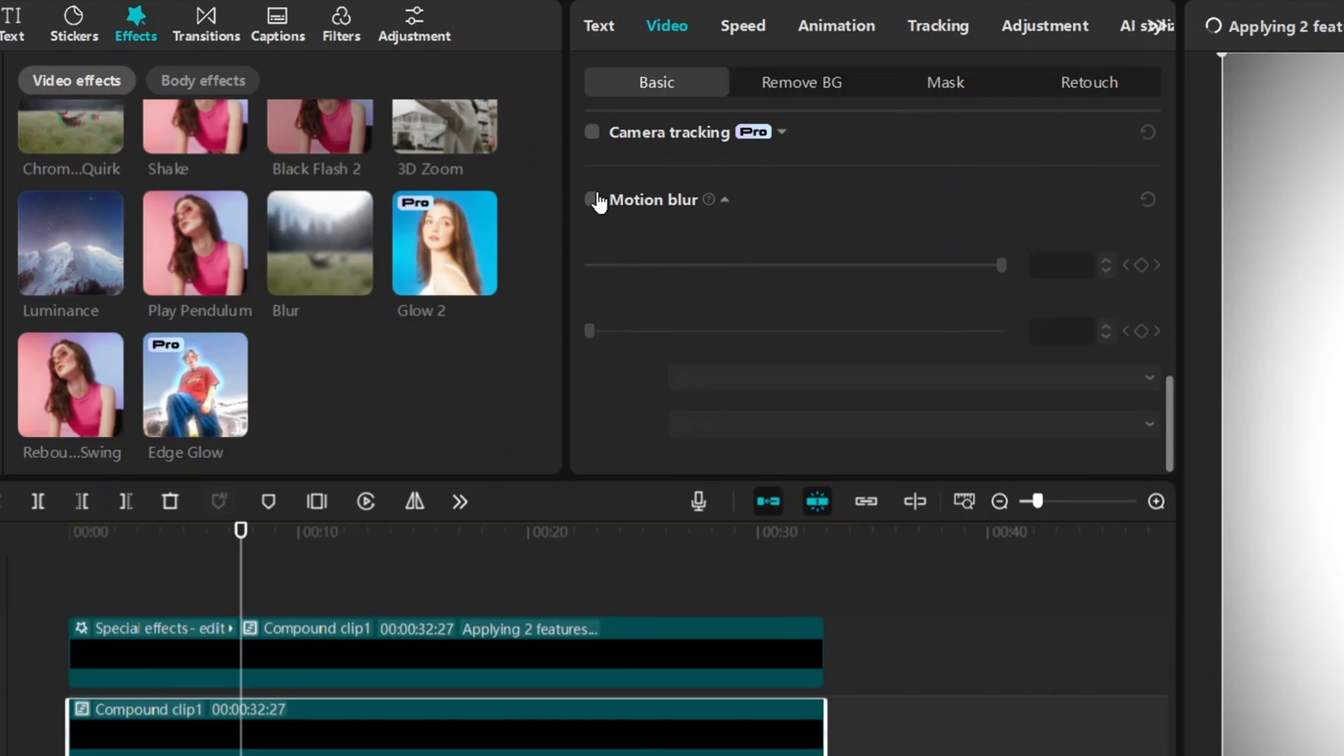
{"action": "left_click", "coordinate": [592, 199]}
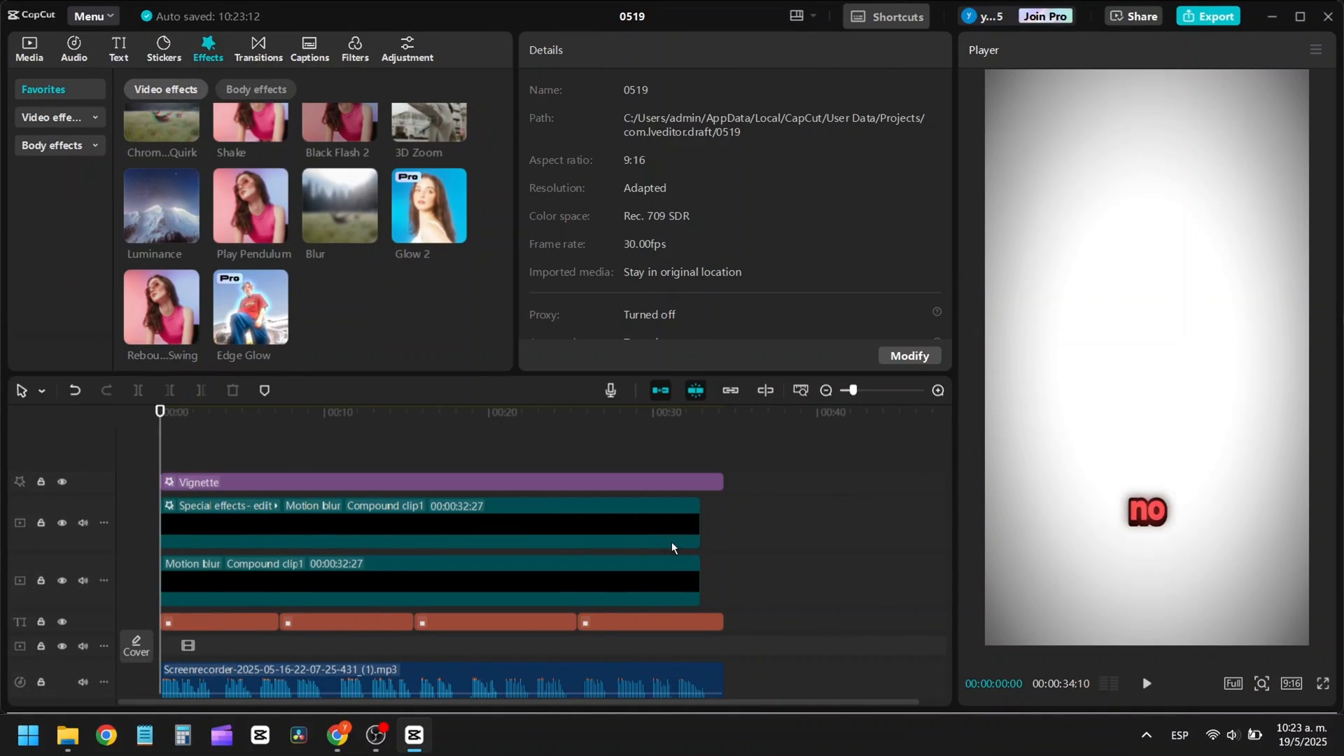
- Open export settings for 0519 and raise the frame rate to 60fps
{"action": "left_click", "coordinate": [1207, 16]}
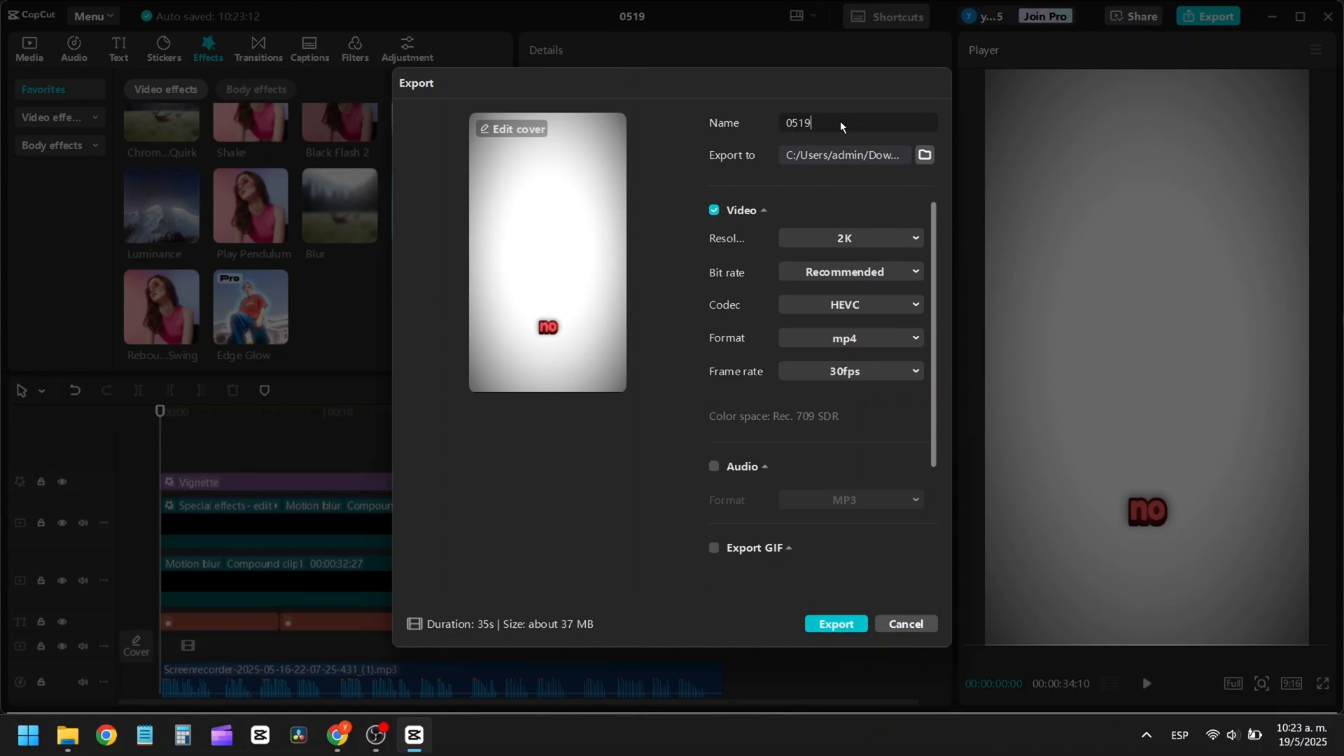
{"action": "left_click", "coordinate": [848, 370]}
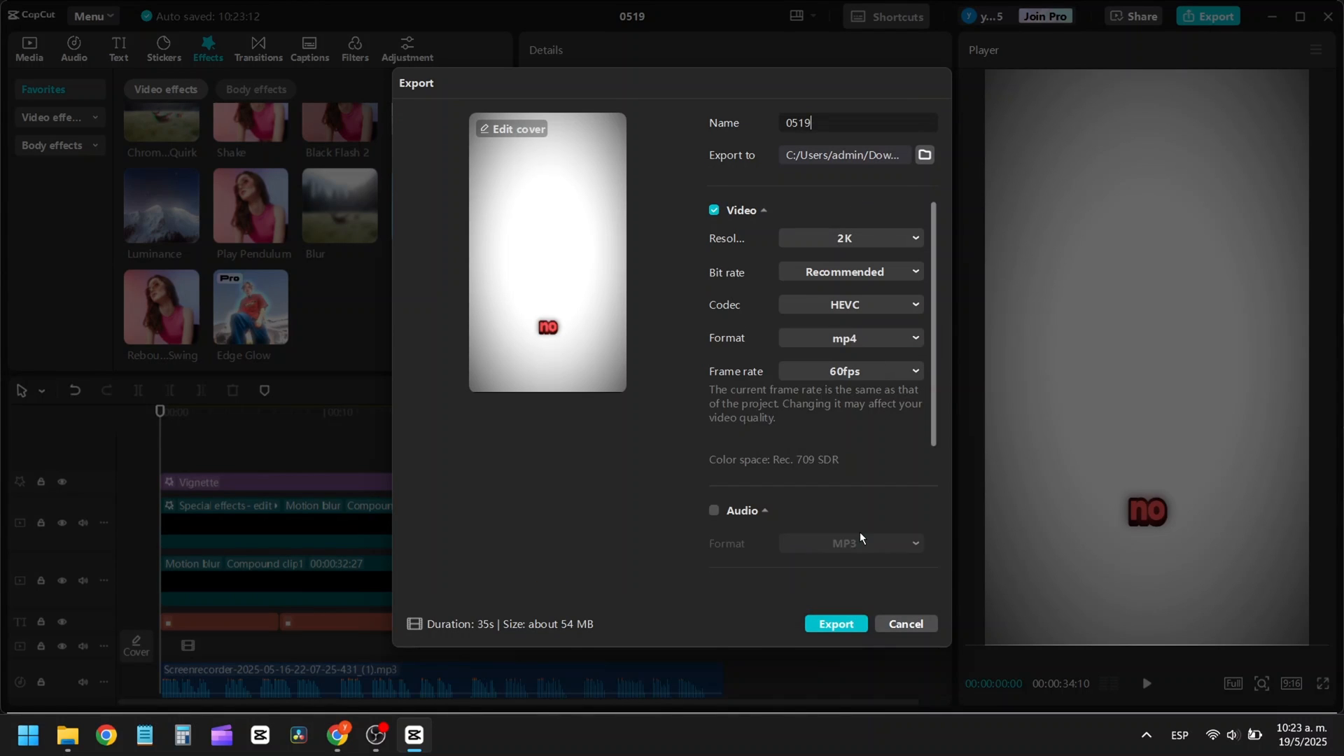